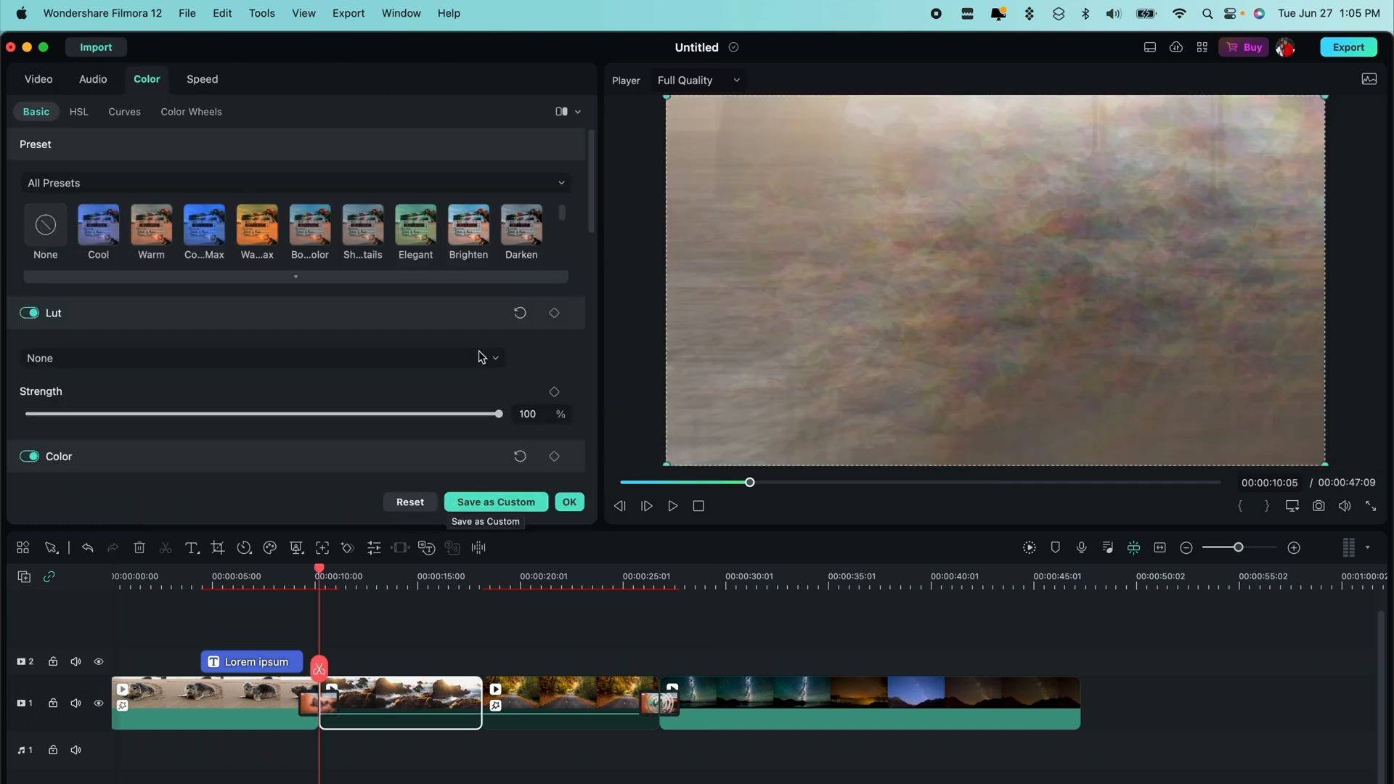
# Step: Try the Cool, Warm and Bold Color presets with side-by-side view, then apply Darken
pyautogui.click(98, 225)
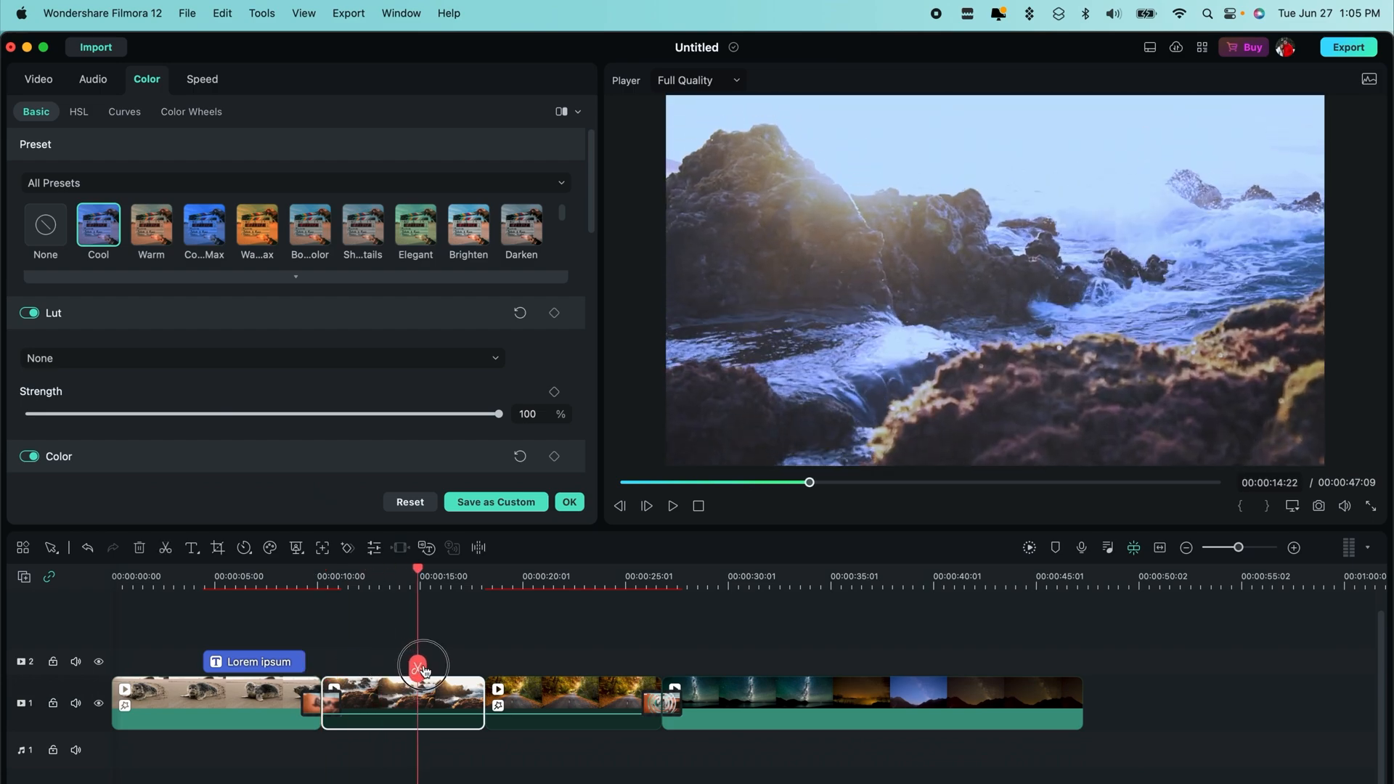
pyautogui.click(151, 225)
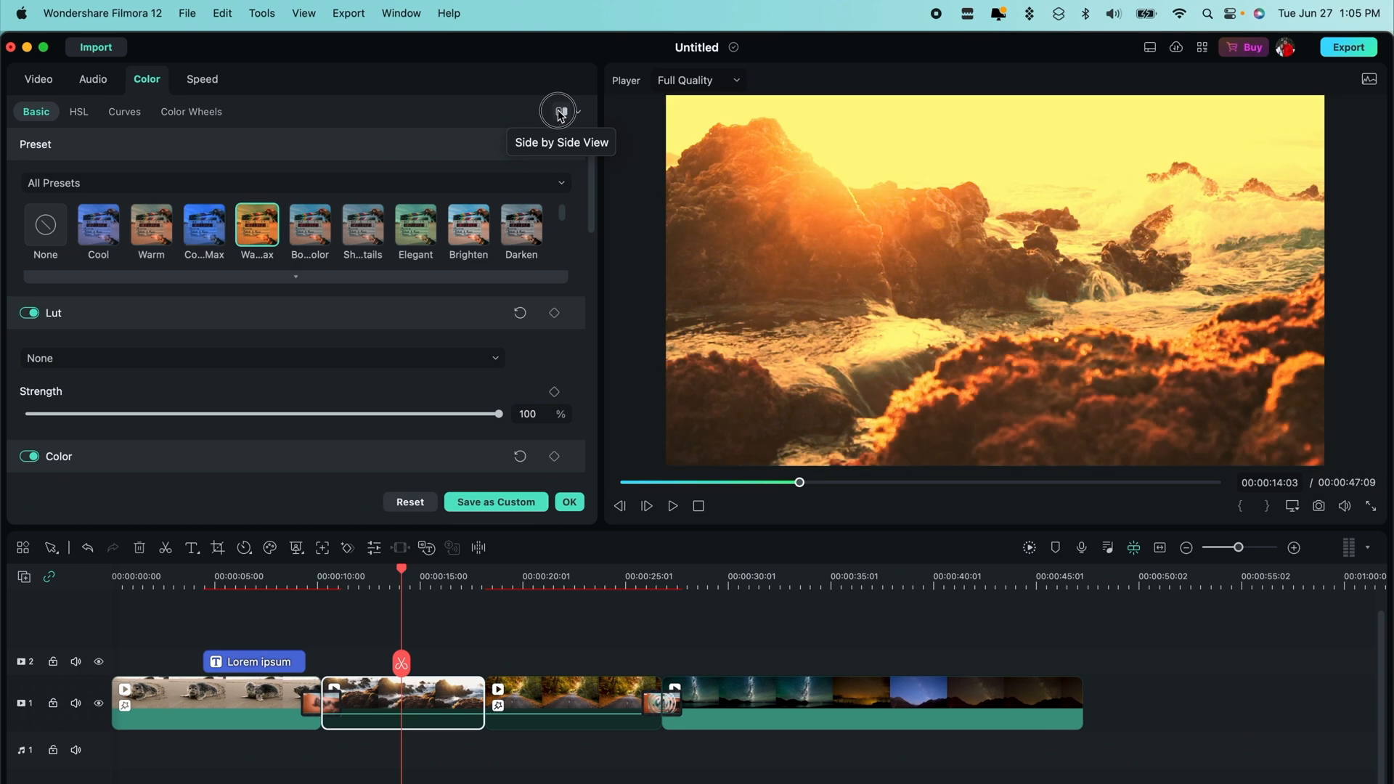
pyautogui.click(558, 111)
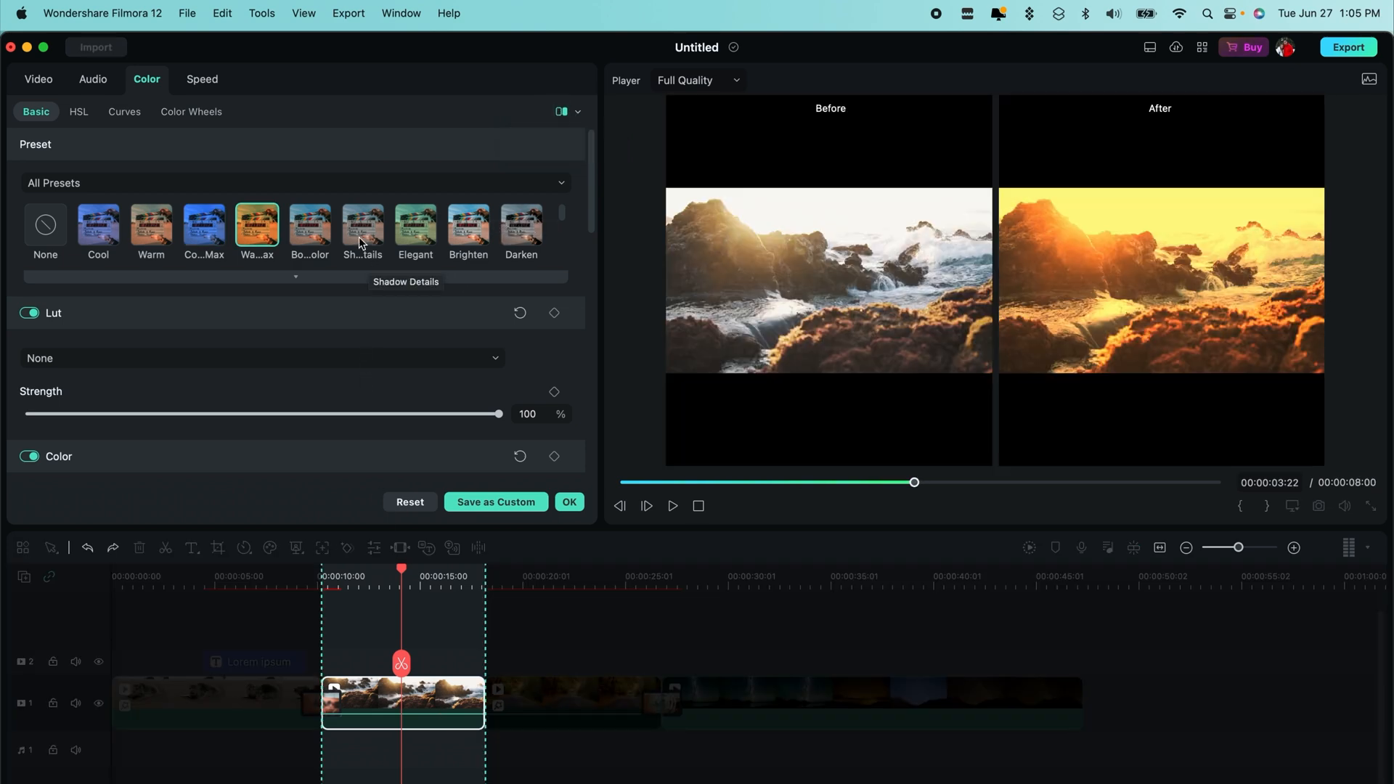
pyautogui.click(309, 225)
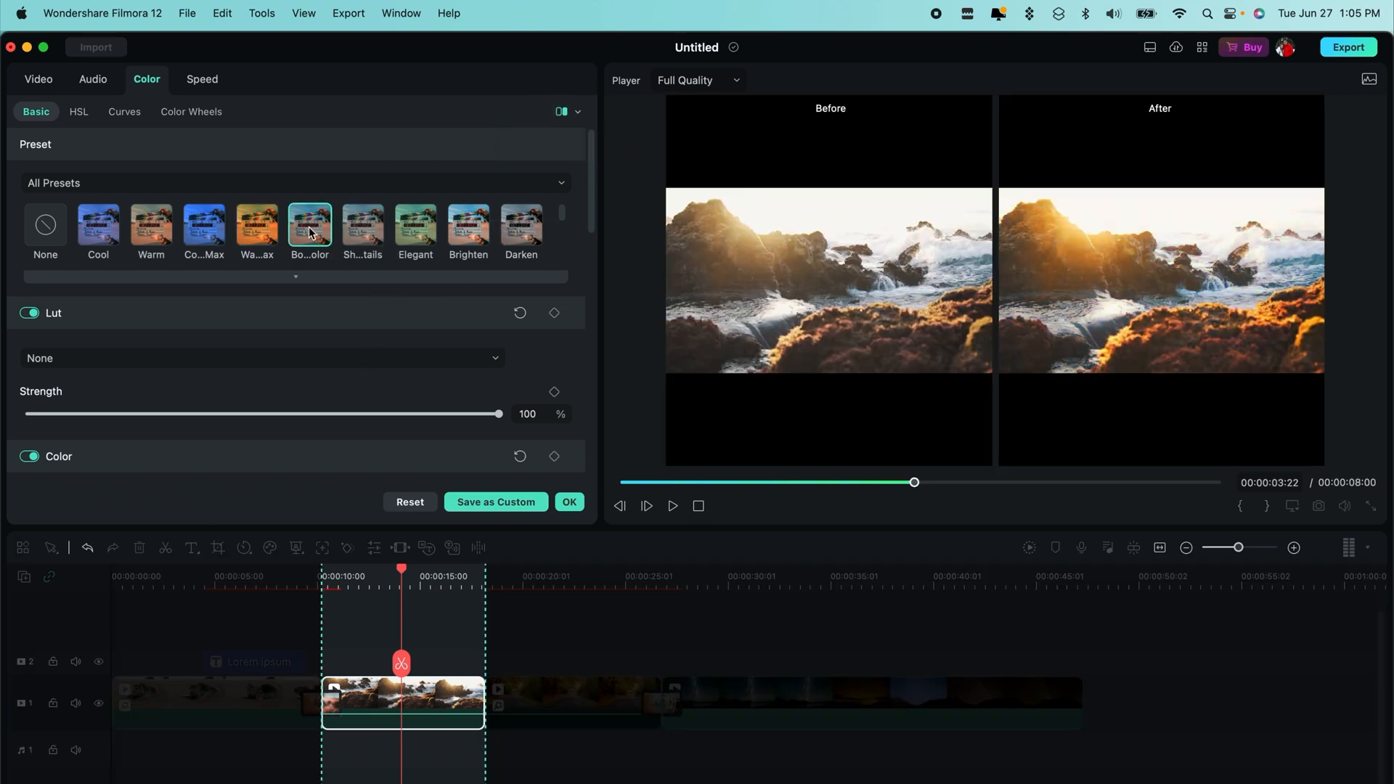
pyautogui.click(522, 226)
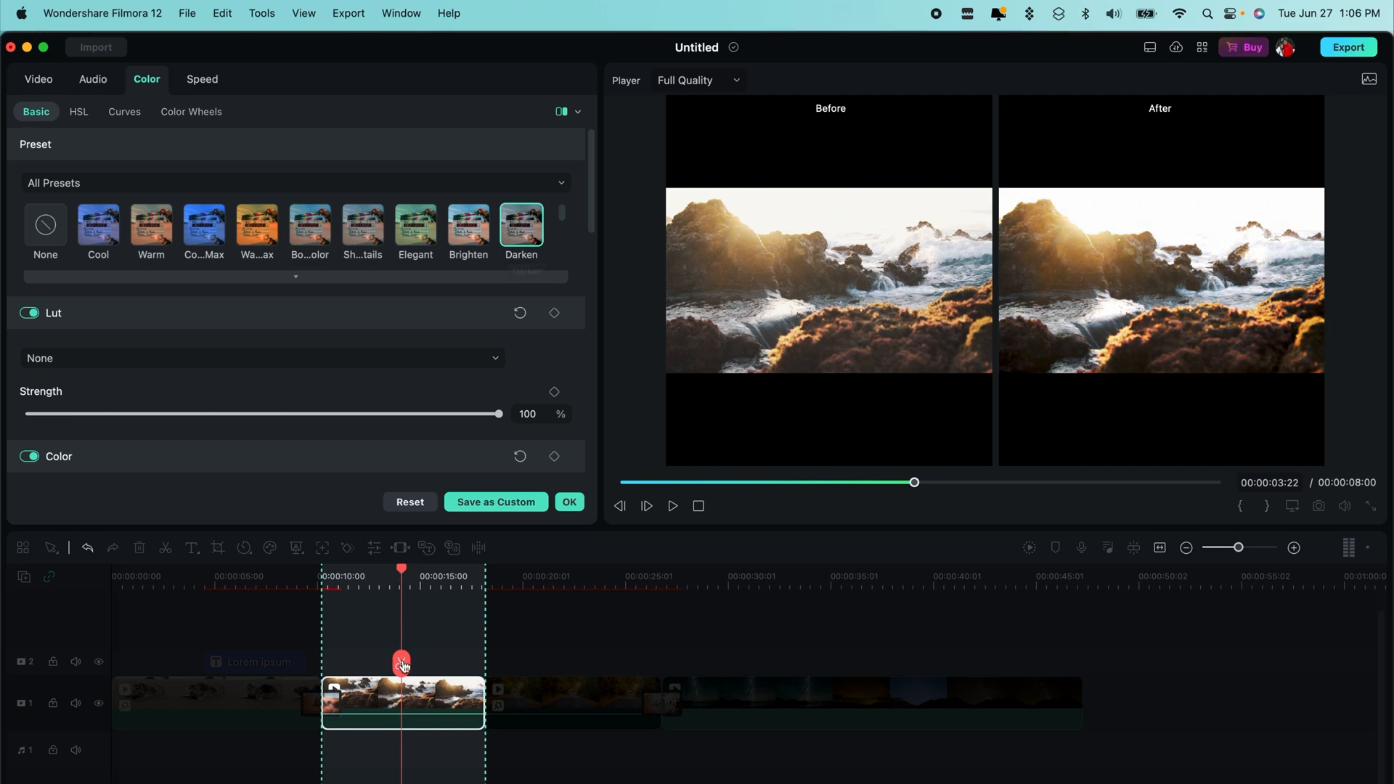
# Step: Toggle the LUT adjustment off and back on, then open the LUT dropdown
pyautogui.click(30, 312)
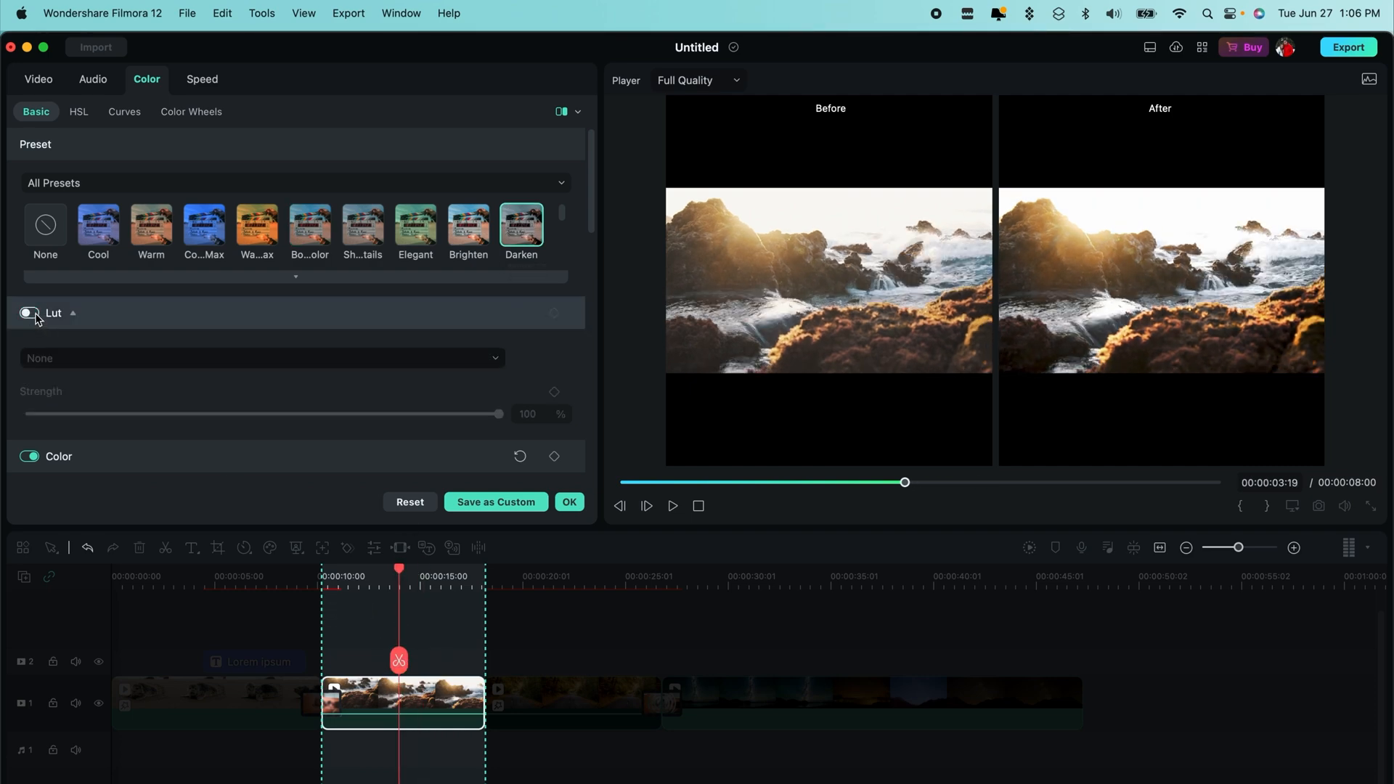
pyautogui.click(261, 358)
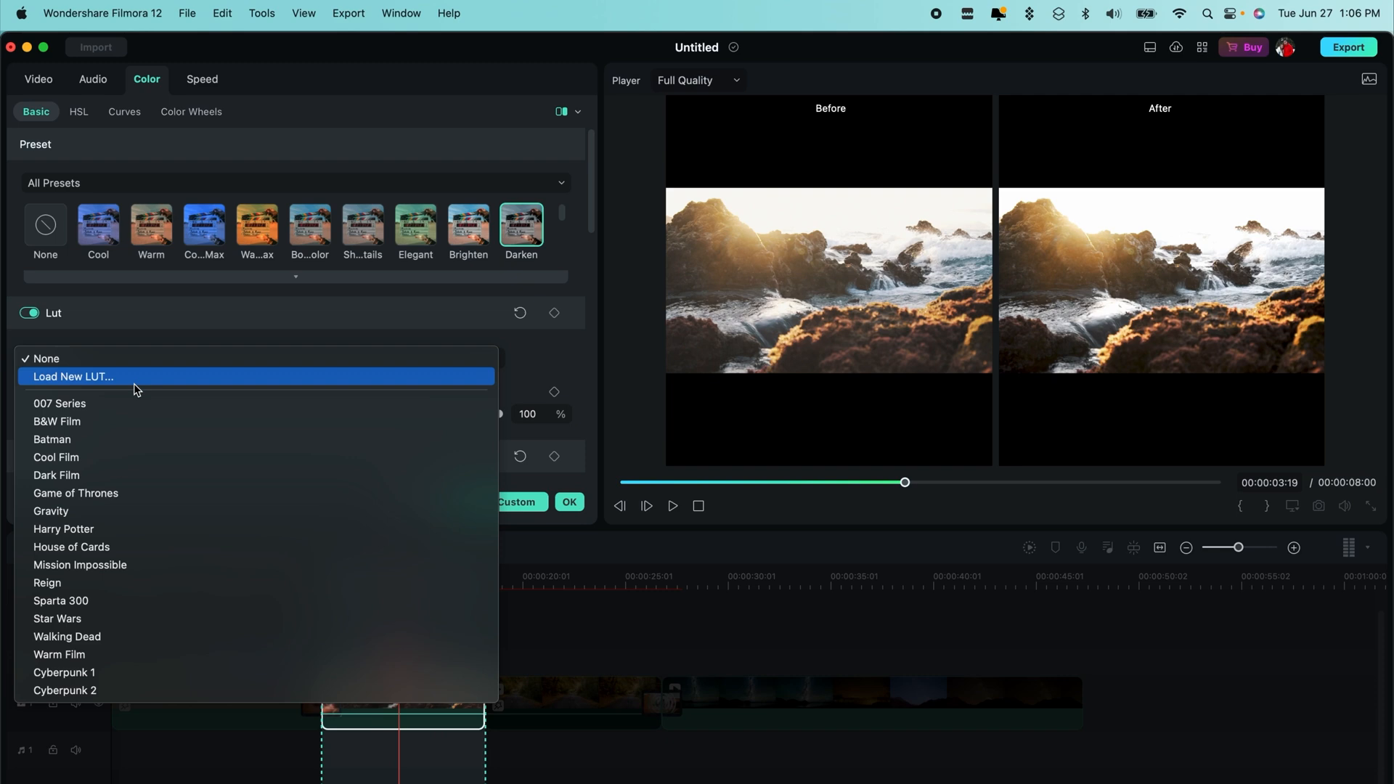
pyautogui.click(60, 403)
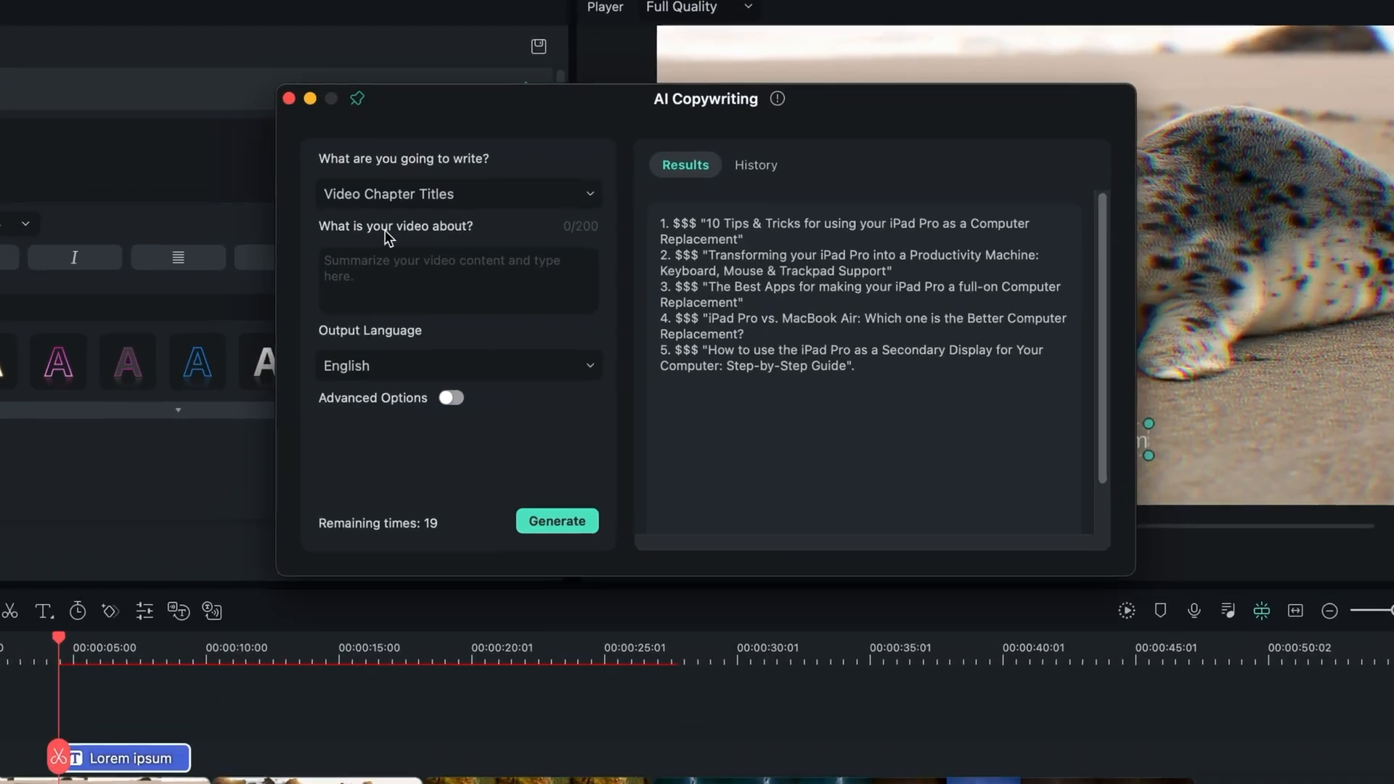
# Step: Generate 10 YouTube Video Titles from an iPad Pro versus MacBook Air summary
pyautogui.click(458, 194)
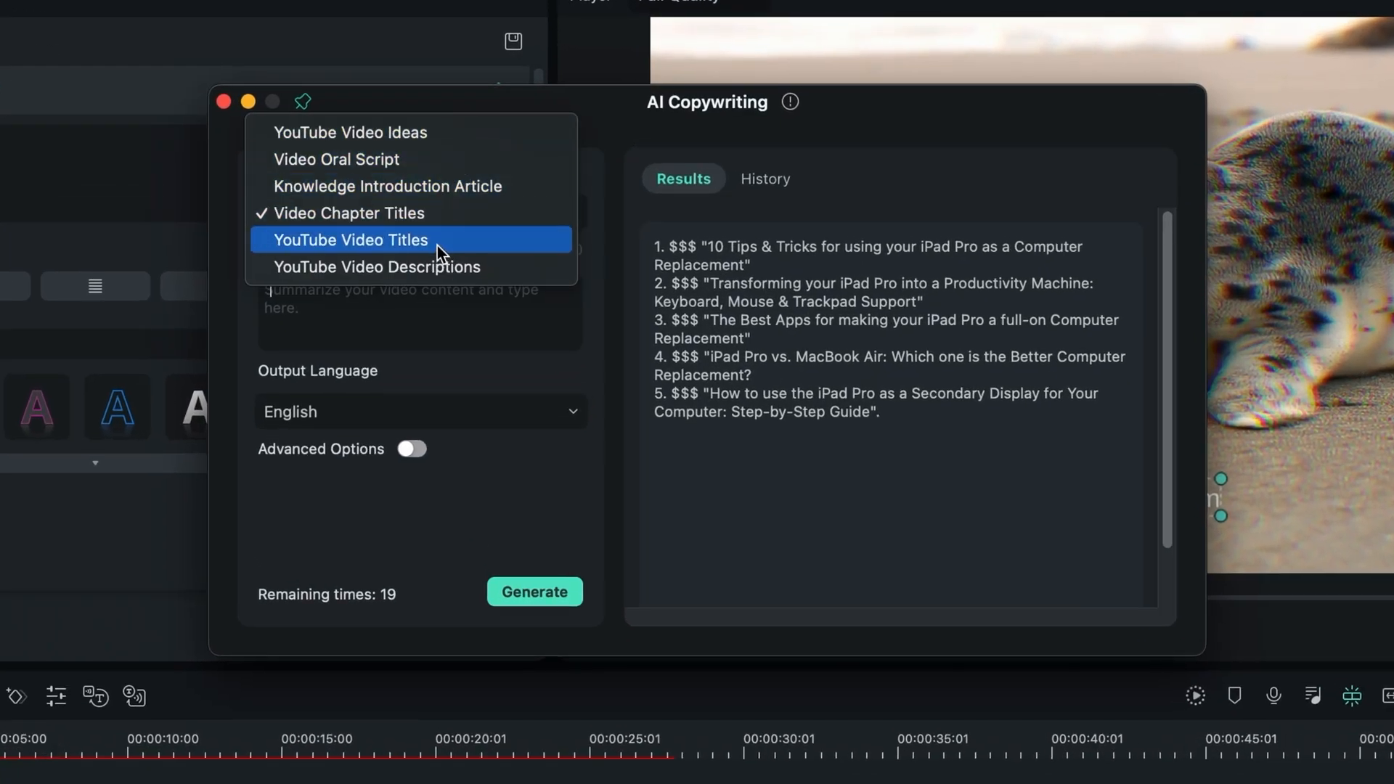
pyautogui.click(349, 239)
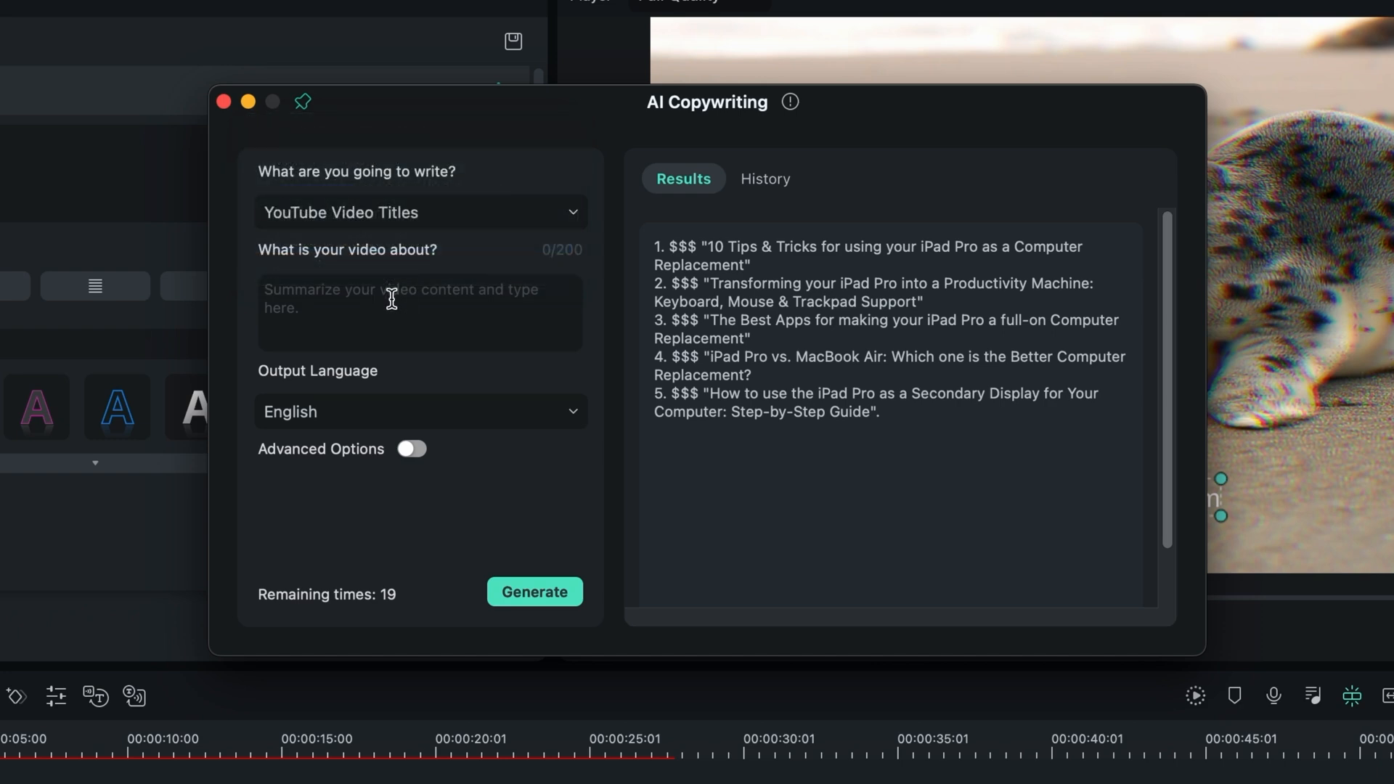
pyautogui.write('I am making a')
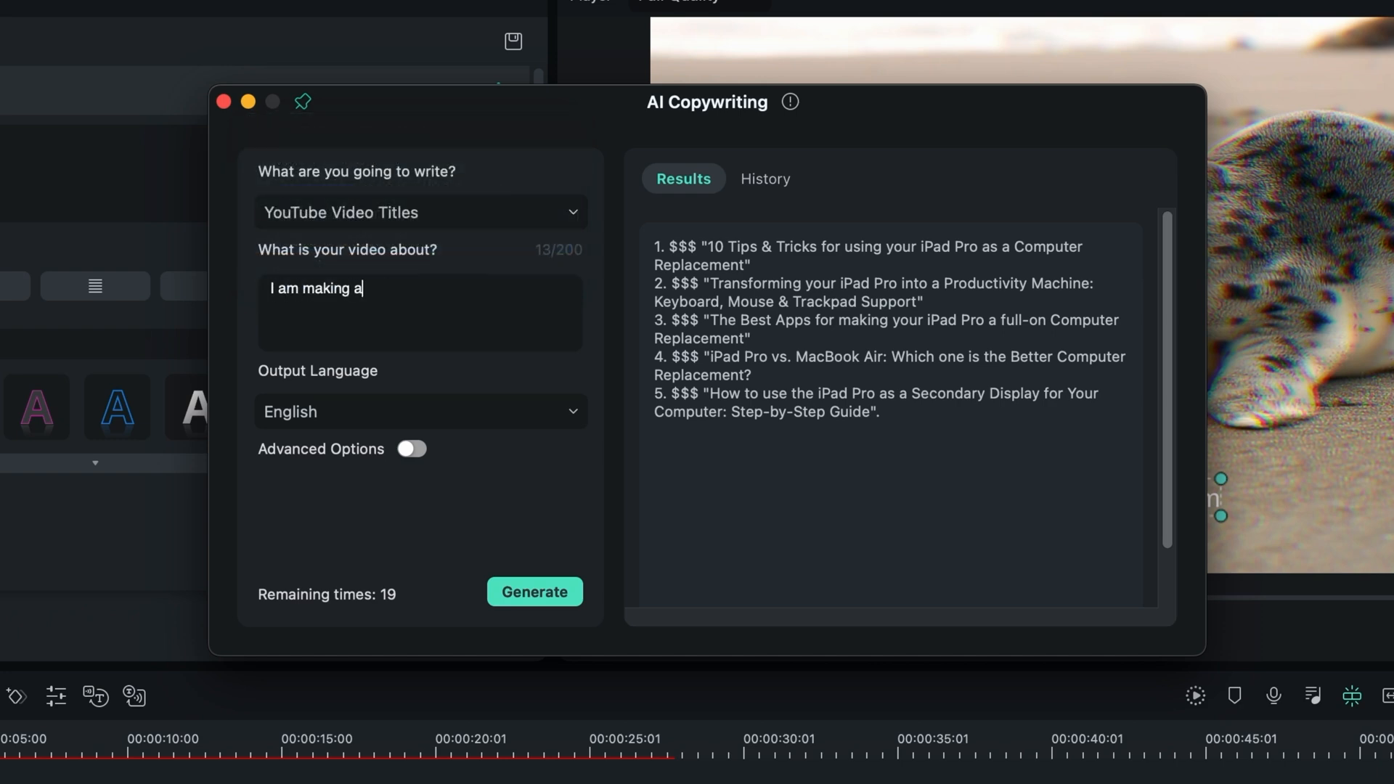
pyautogui.write('video all about how the iPad Pro is a better computer than the MacBook air')
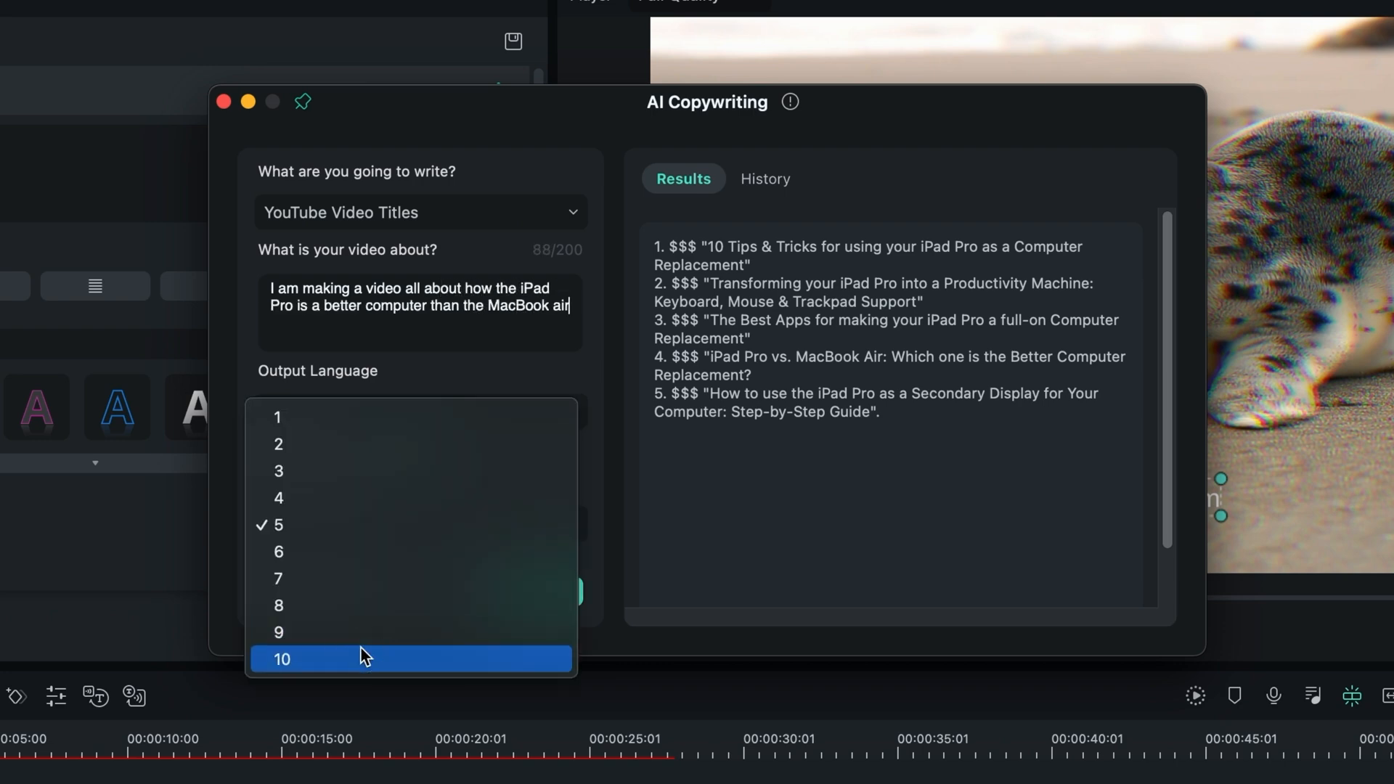
pyautogui.click(282, 659)
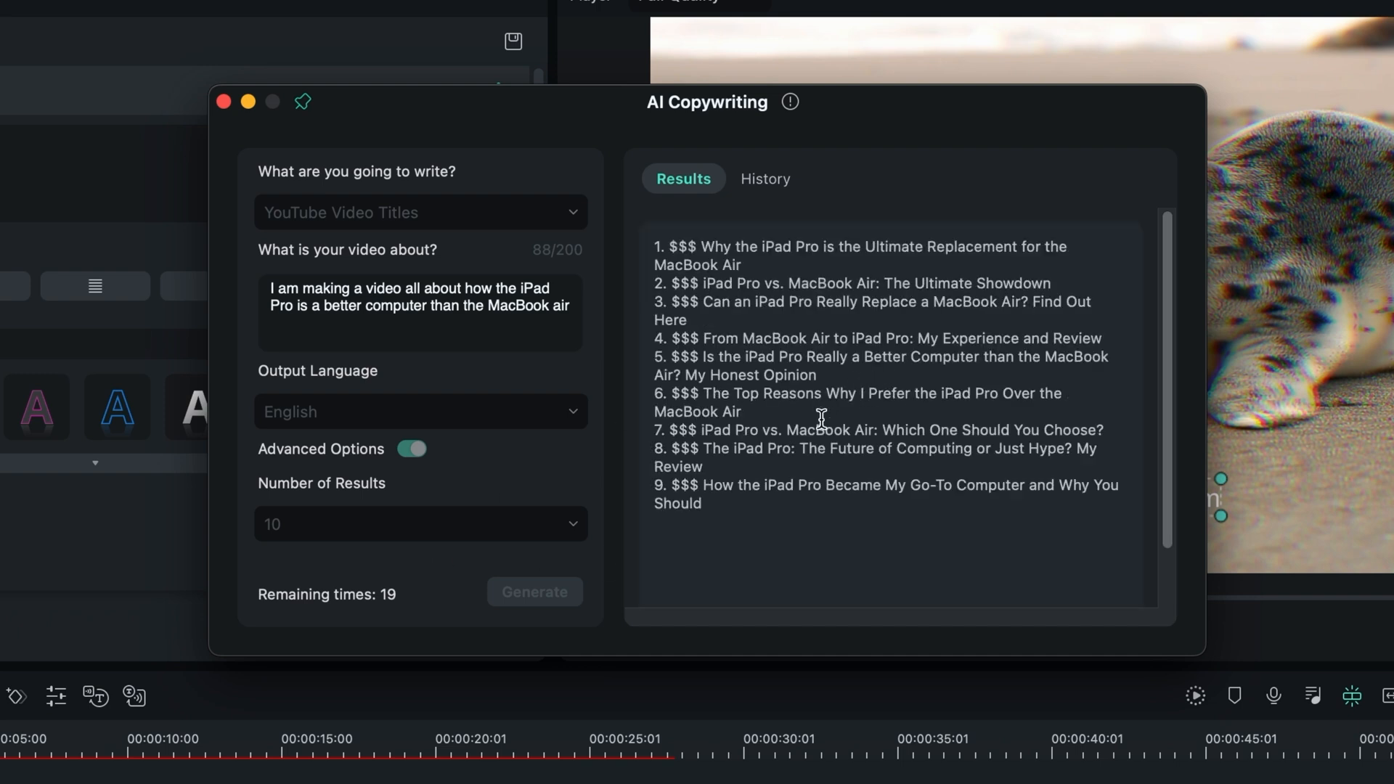
pyautogui.click(534, 591)
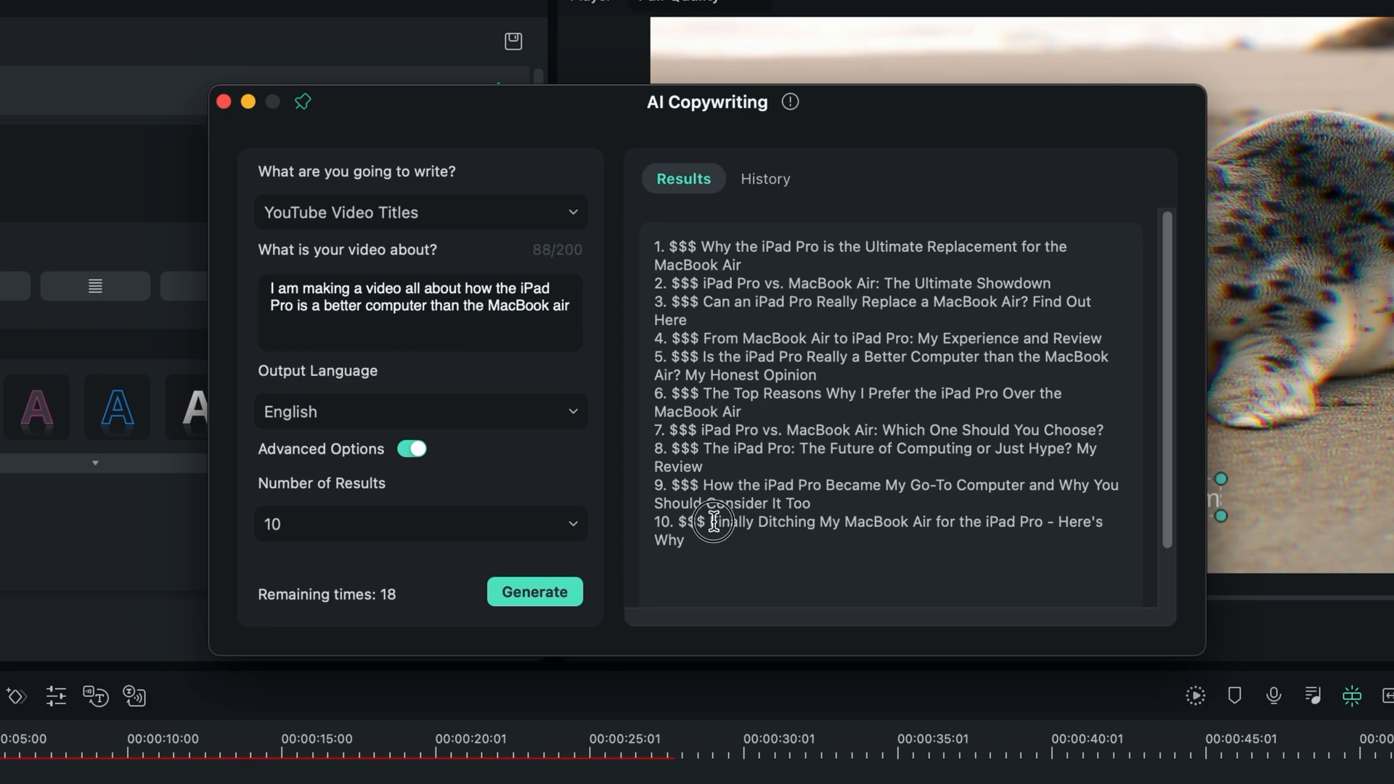
pyautogui.moveTo(757, 180)
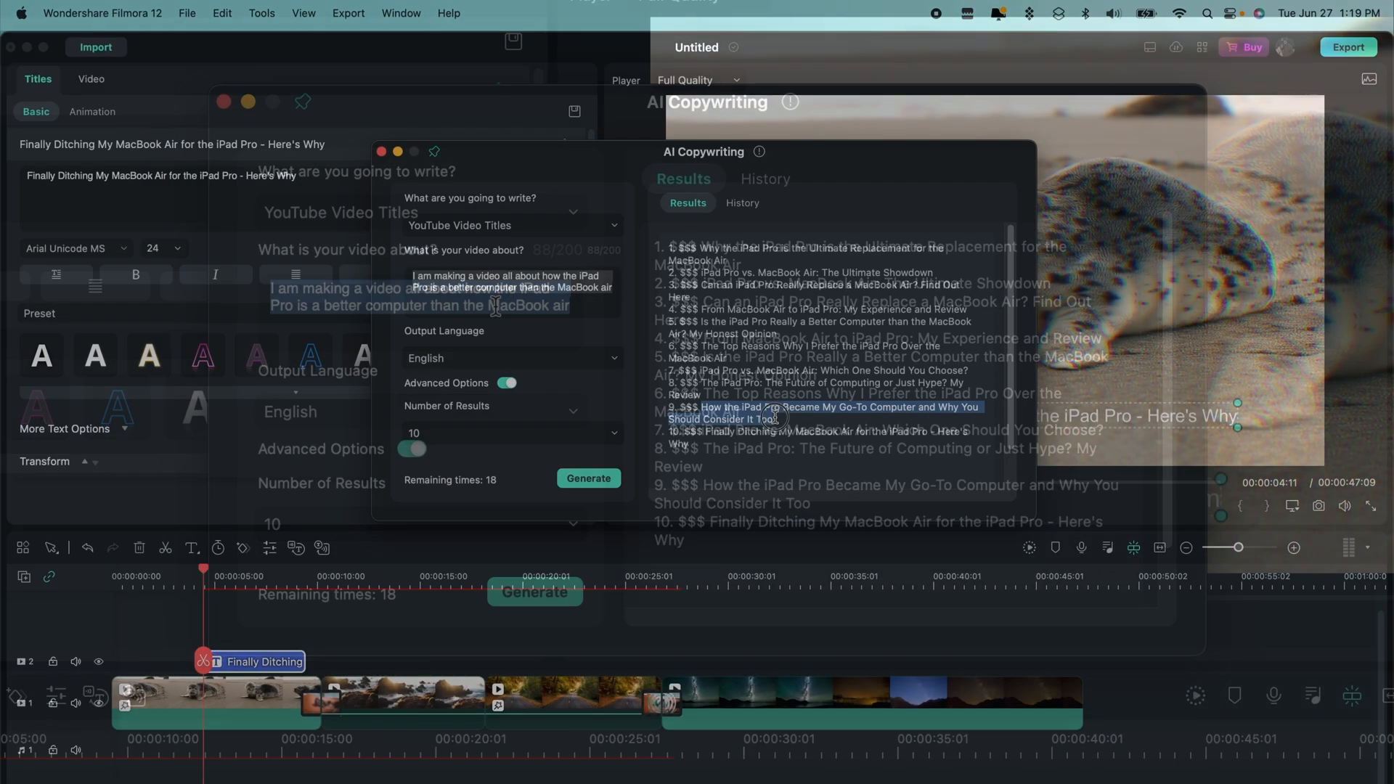
# Step: Copy the tenth generated title and paste it into the timeline title's text box
pyautogui.click(822, 413)
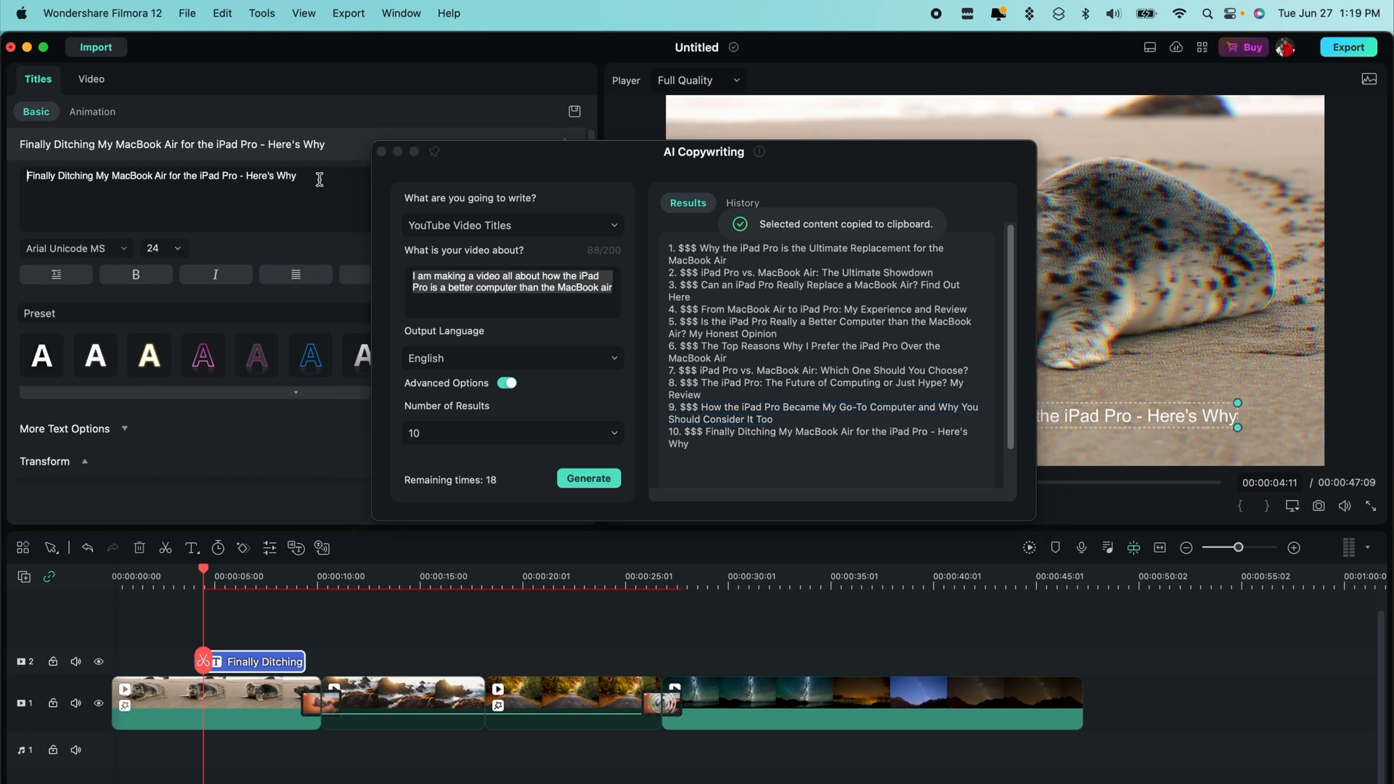
pyautogui.click(822, 400)
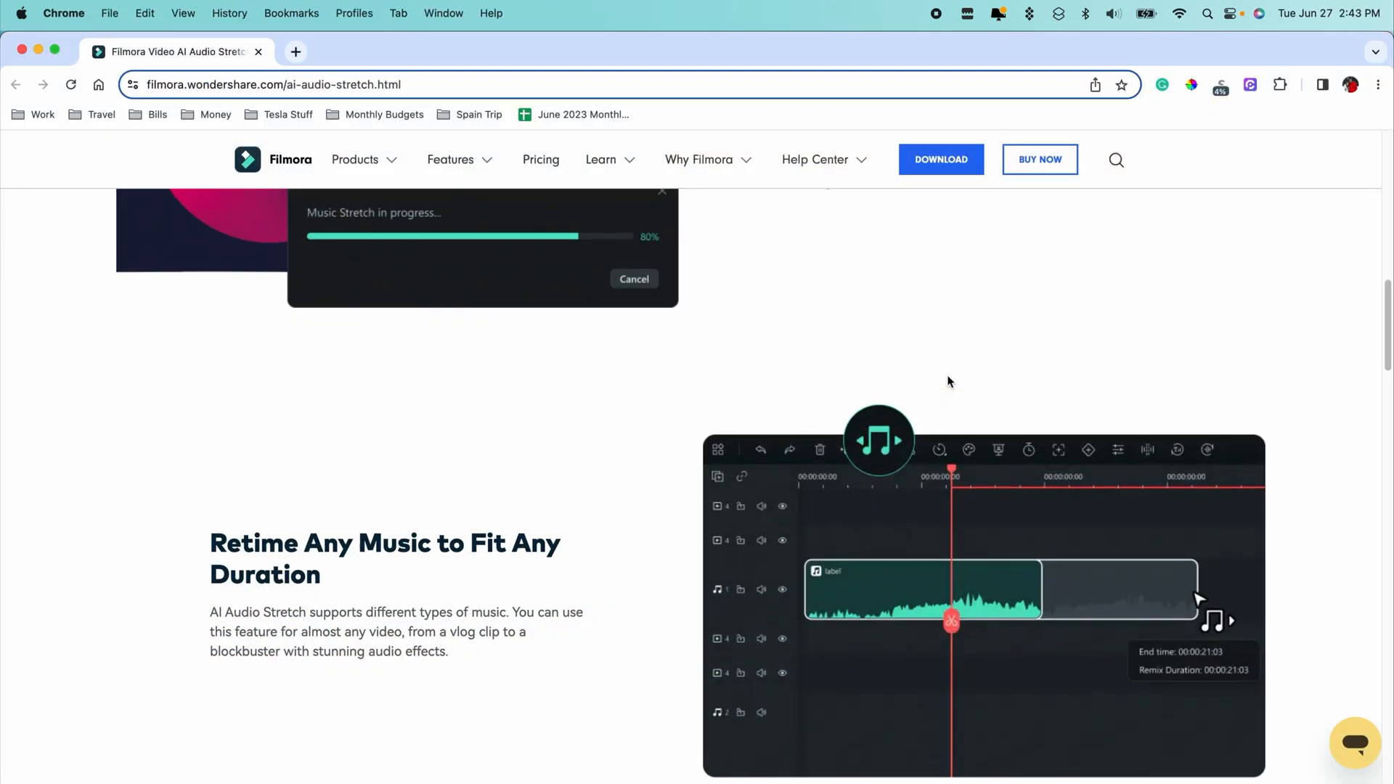
pyautogui.scroll(-3)
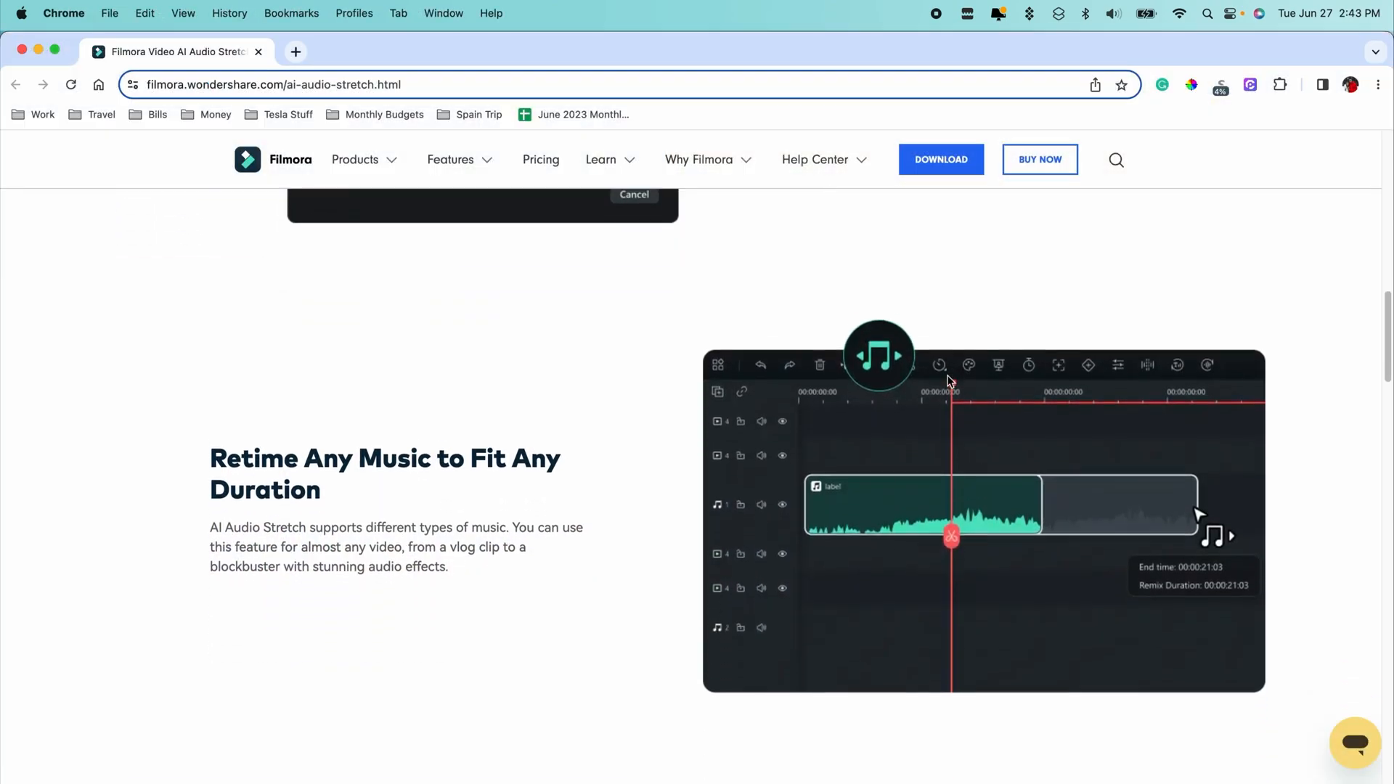
pyautogui.scroll(-3)
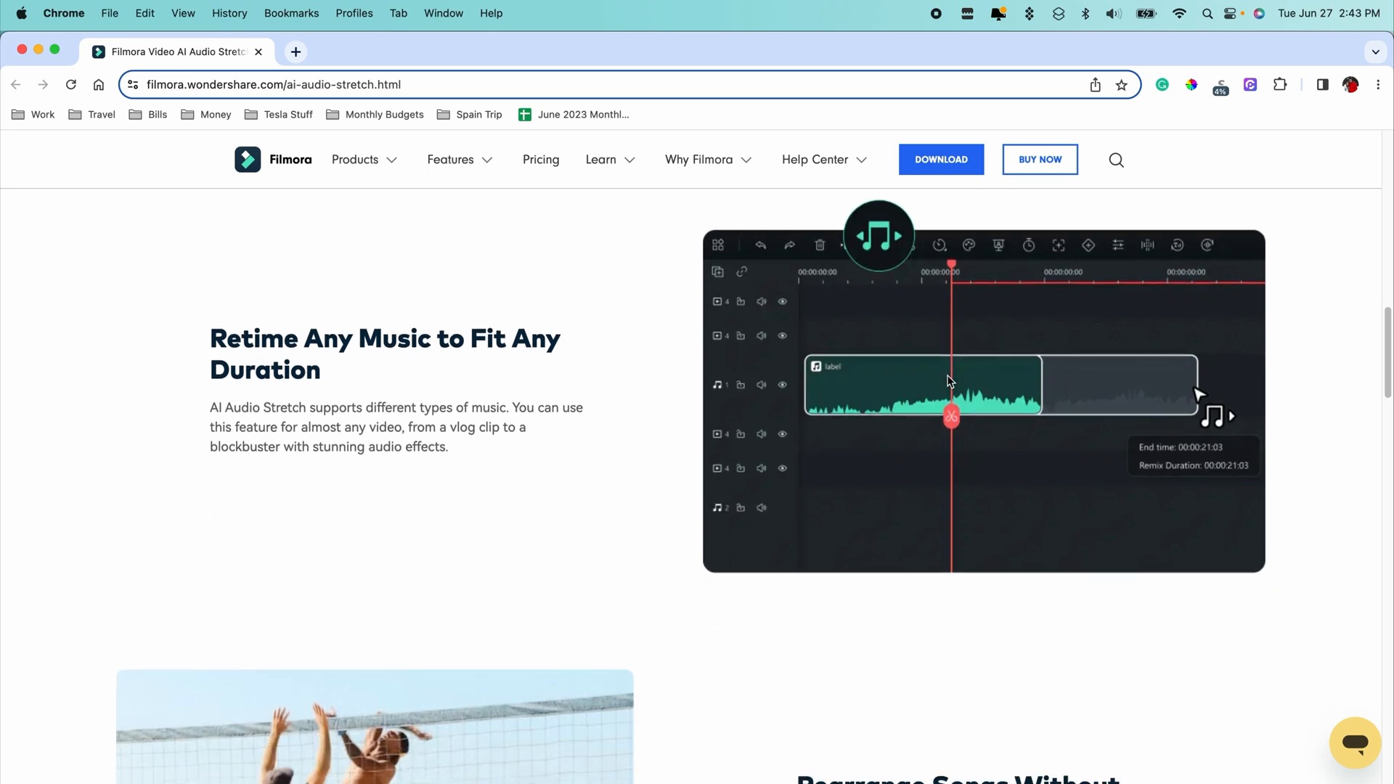
pyautogui.scroll(-3)
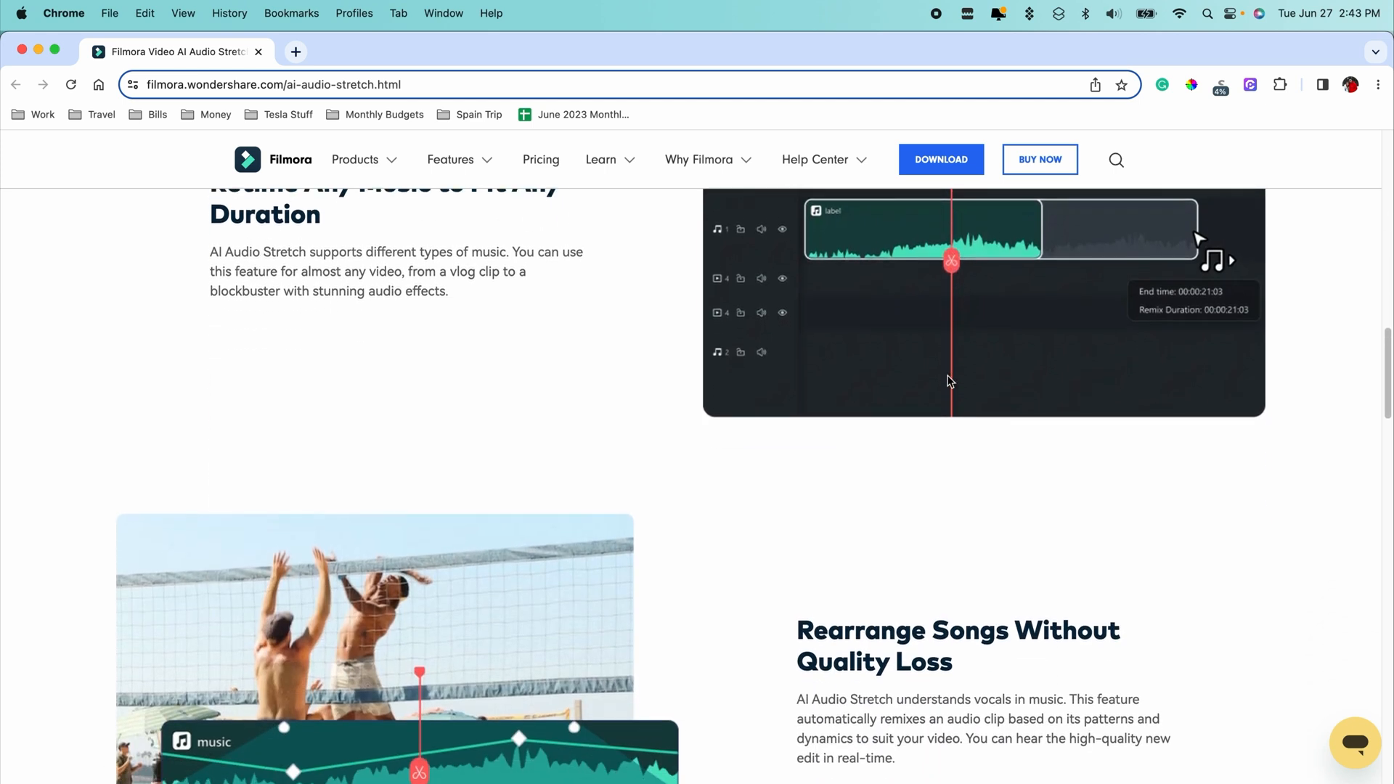
pyautogui.scroll(-3)
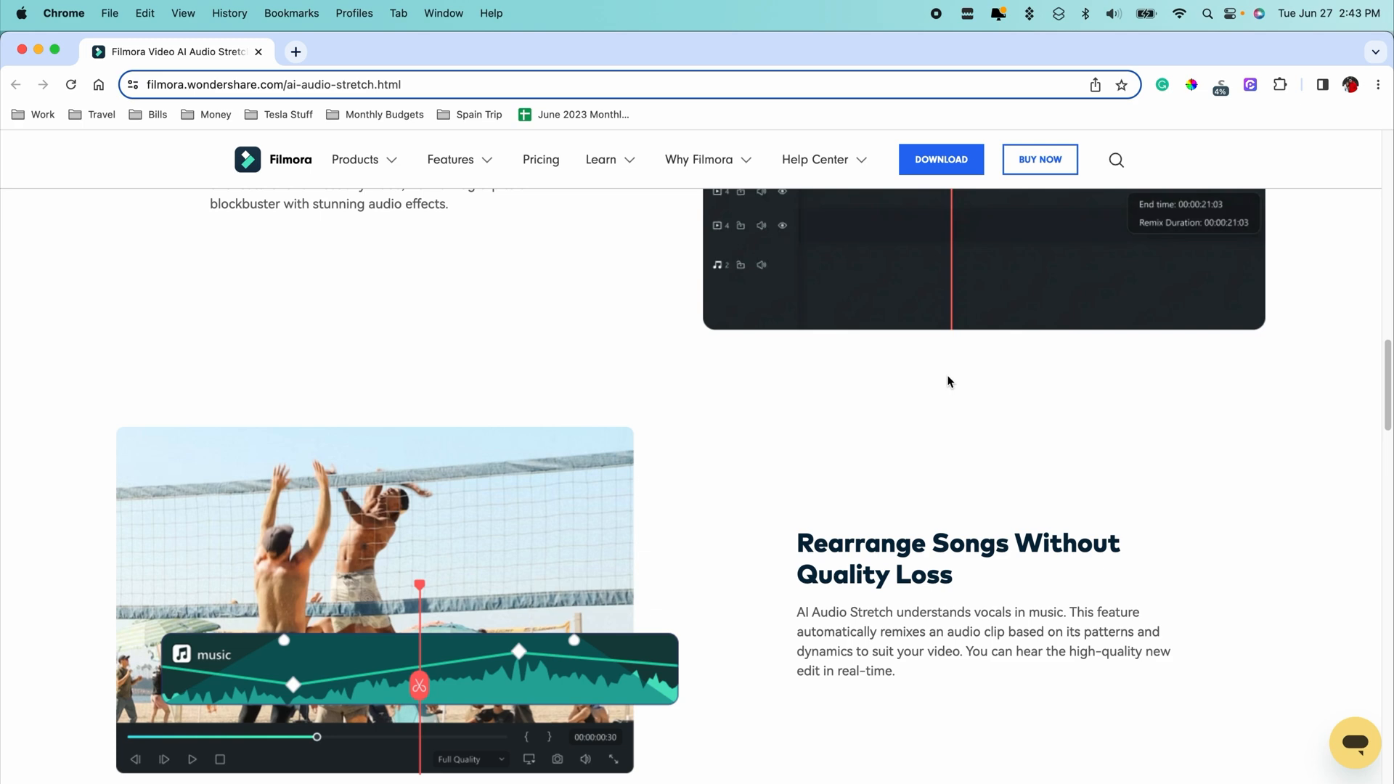
pyautogui.scroll(-3)
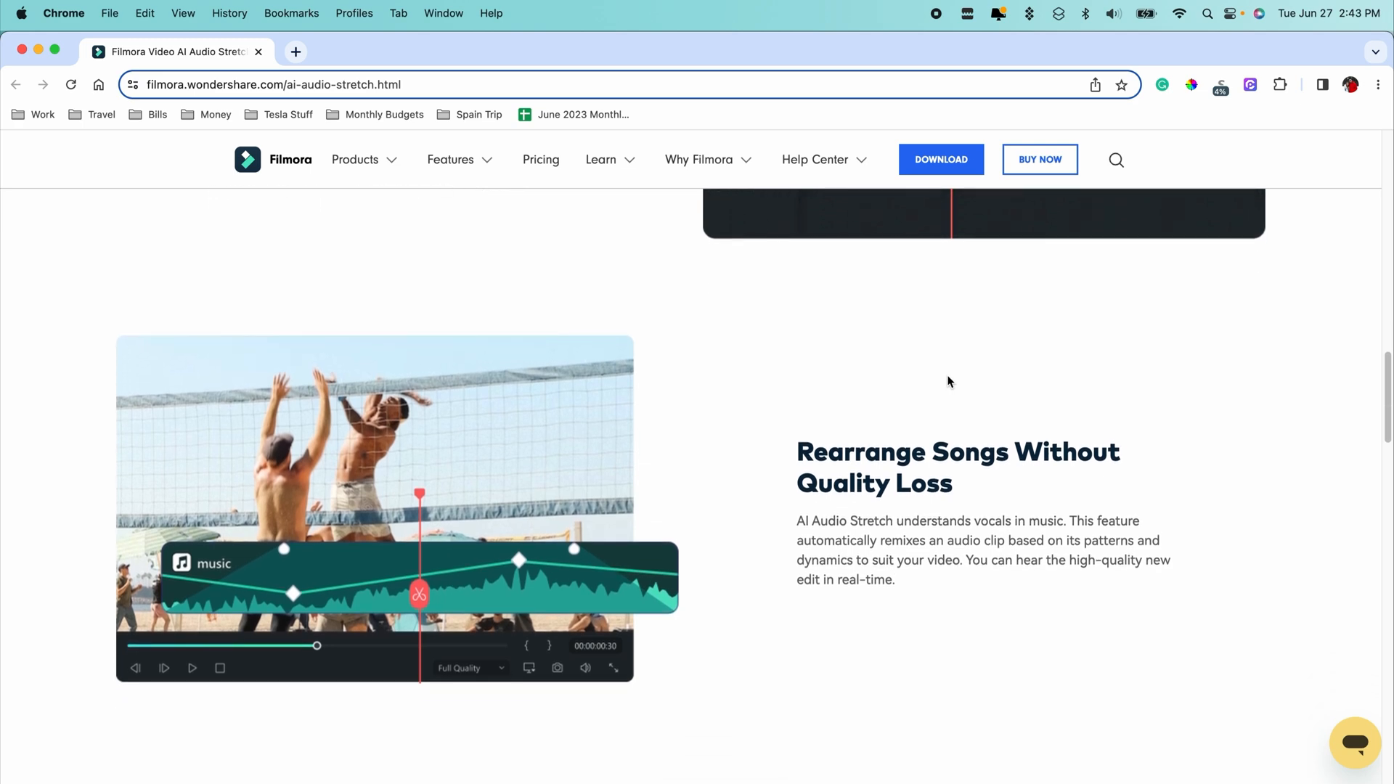
pyautogui.scroll(-3)
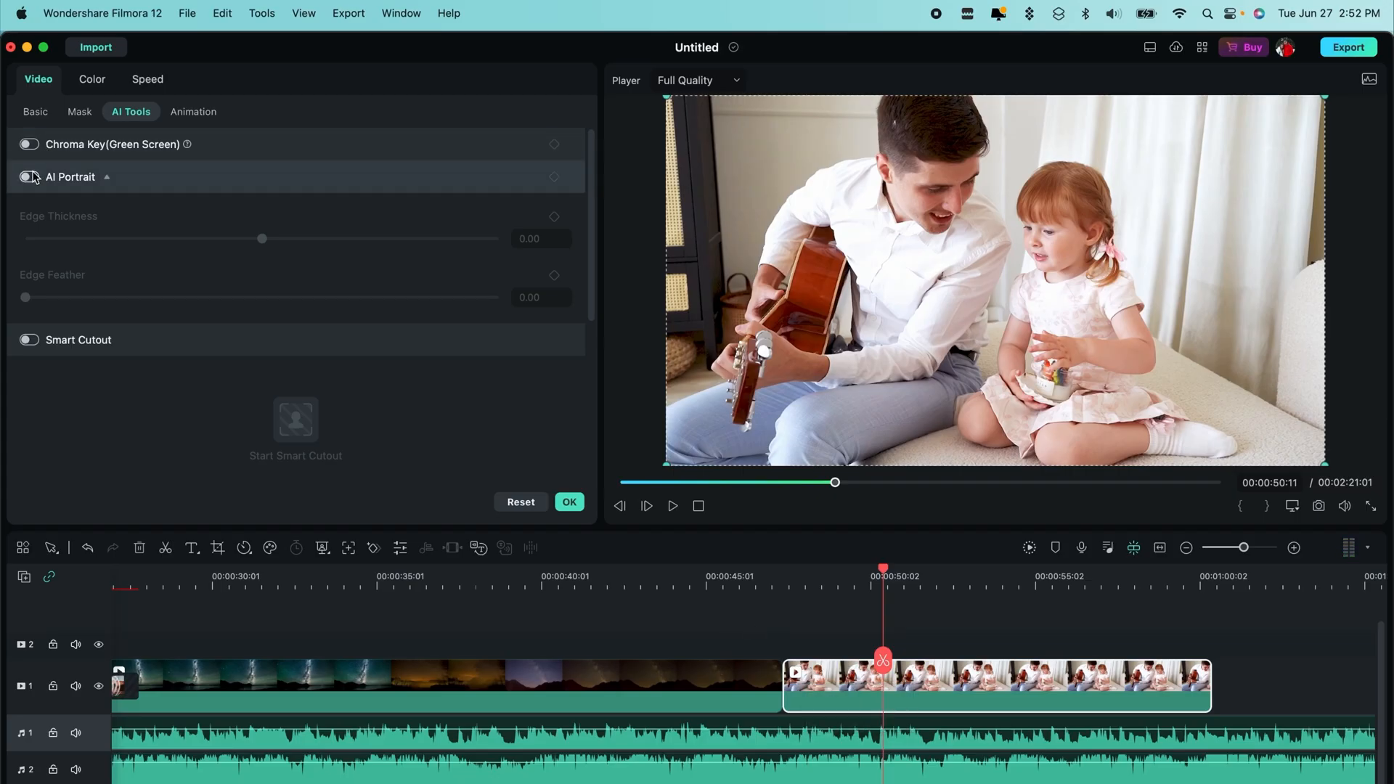
# Step: Toggle Chroma Key off again, enable AI Portrait, and nudge the Edge Thickness slider
pyautogui.click(29, 143)
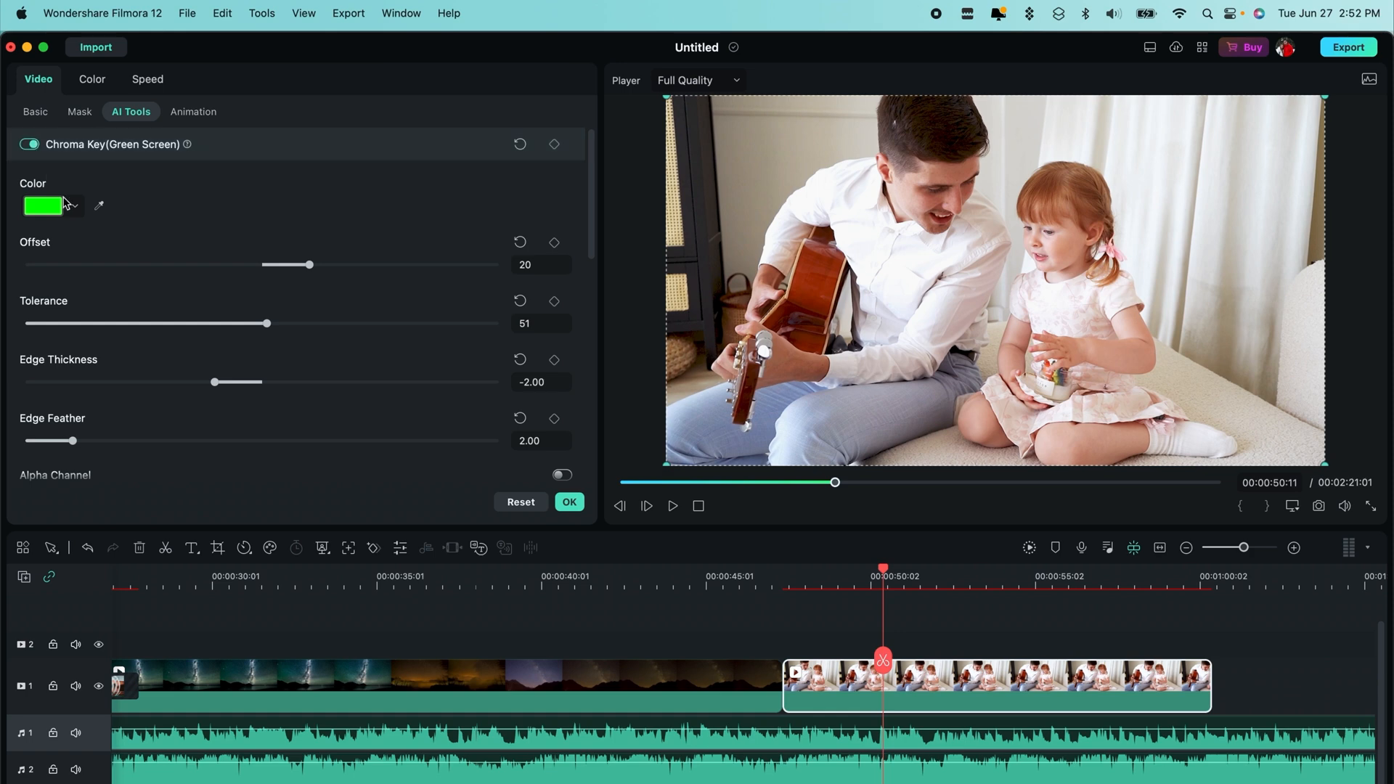
pyautogui.click(29, 144)
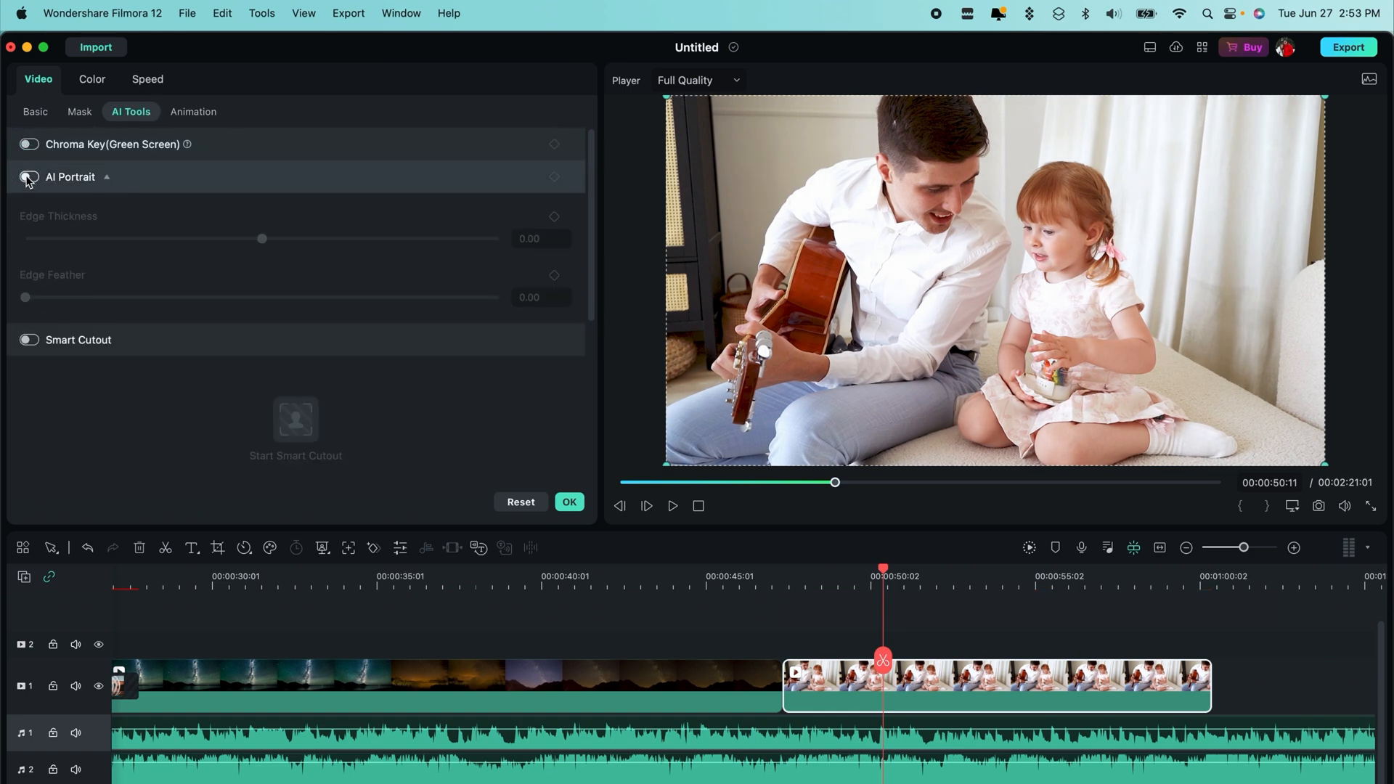
pyautogui.click(106, 176)
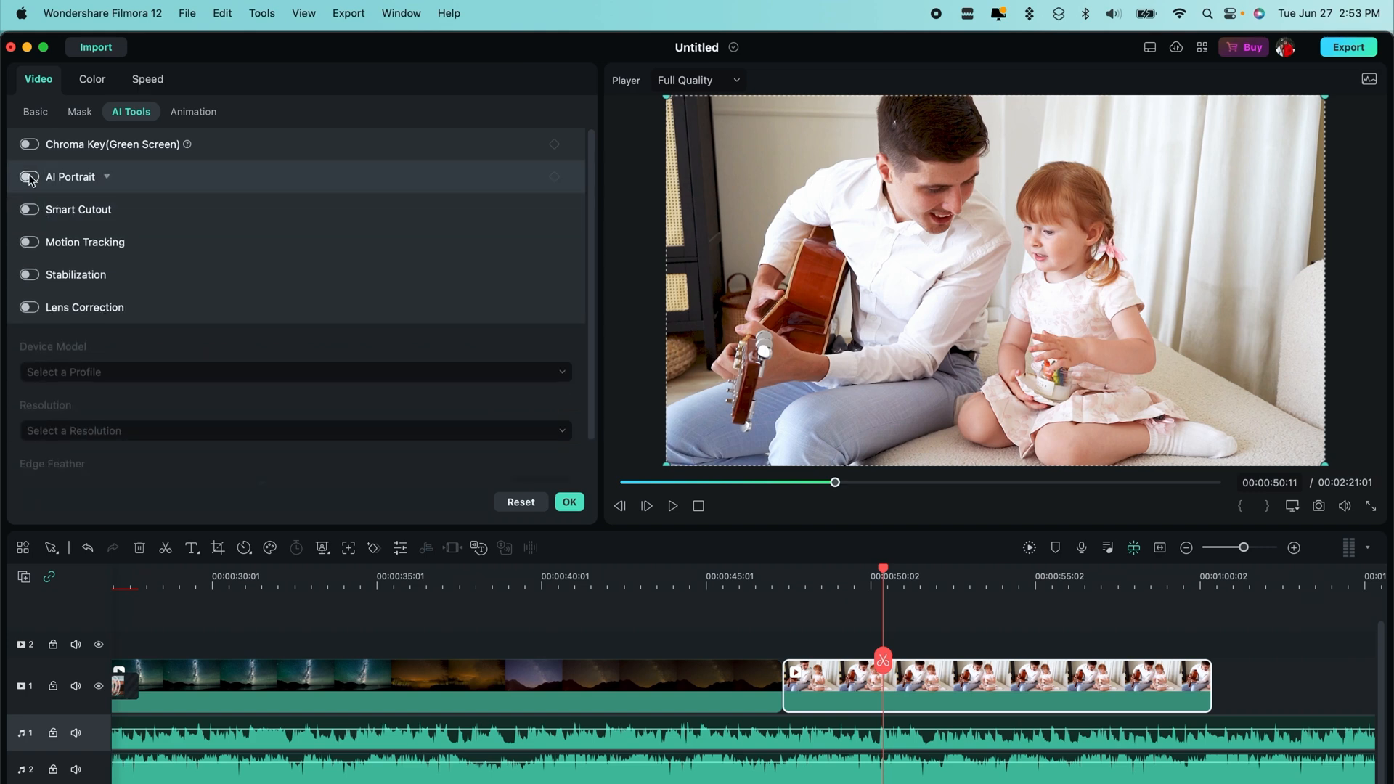
pyautogui.click(28, 177)
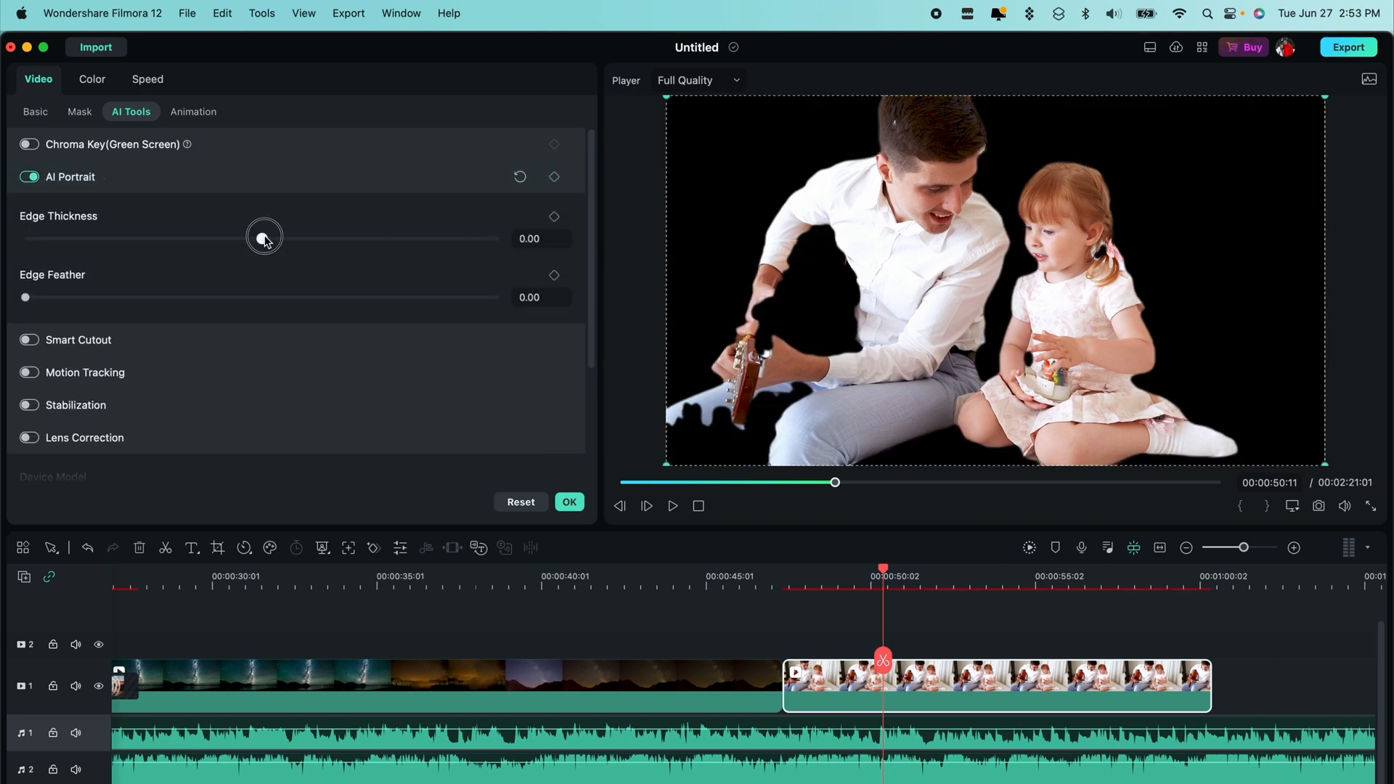
pyautogui.moveTo(264, 237); pyautogui.dragTo(269, 238)
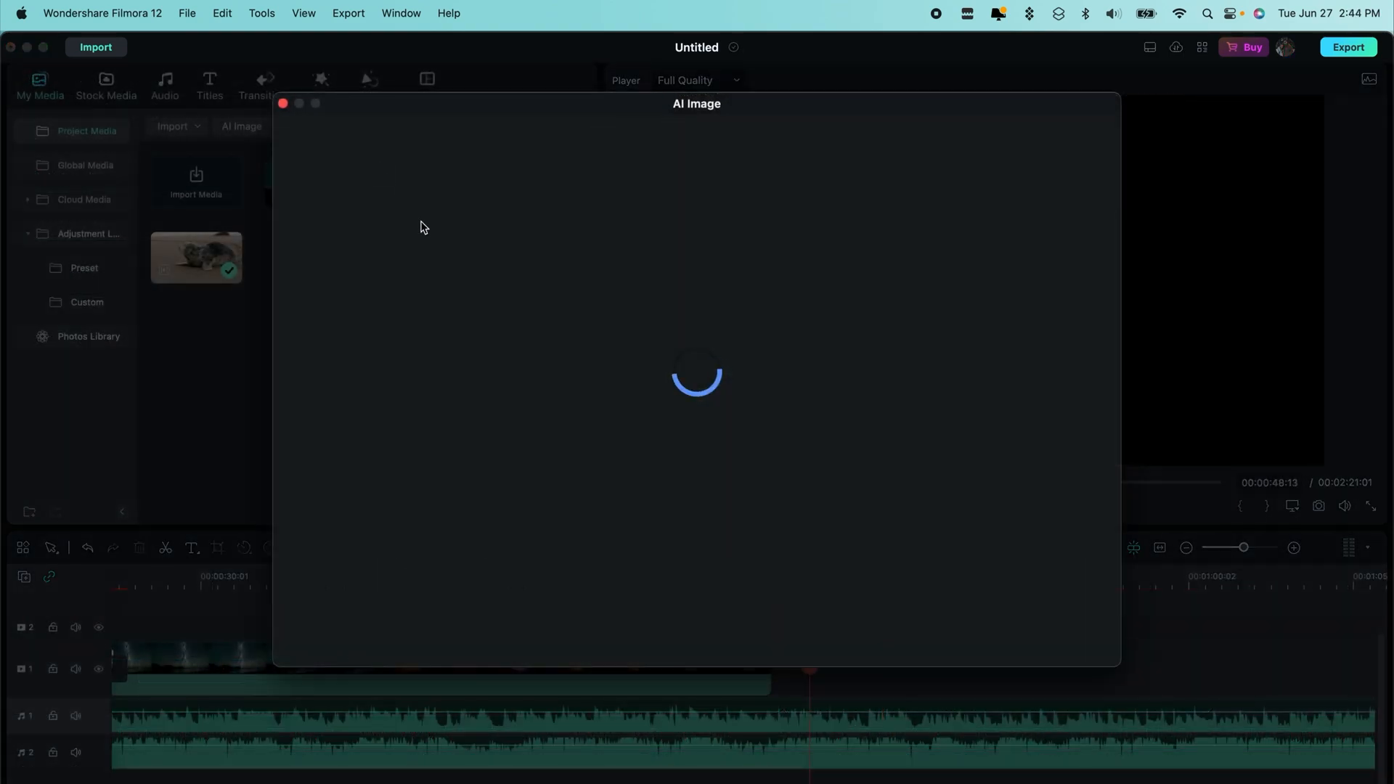
pyautogui.moveTo(652, 480)
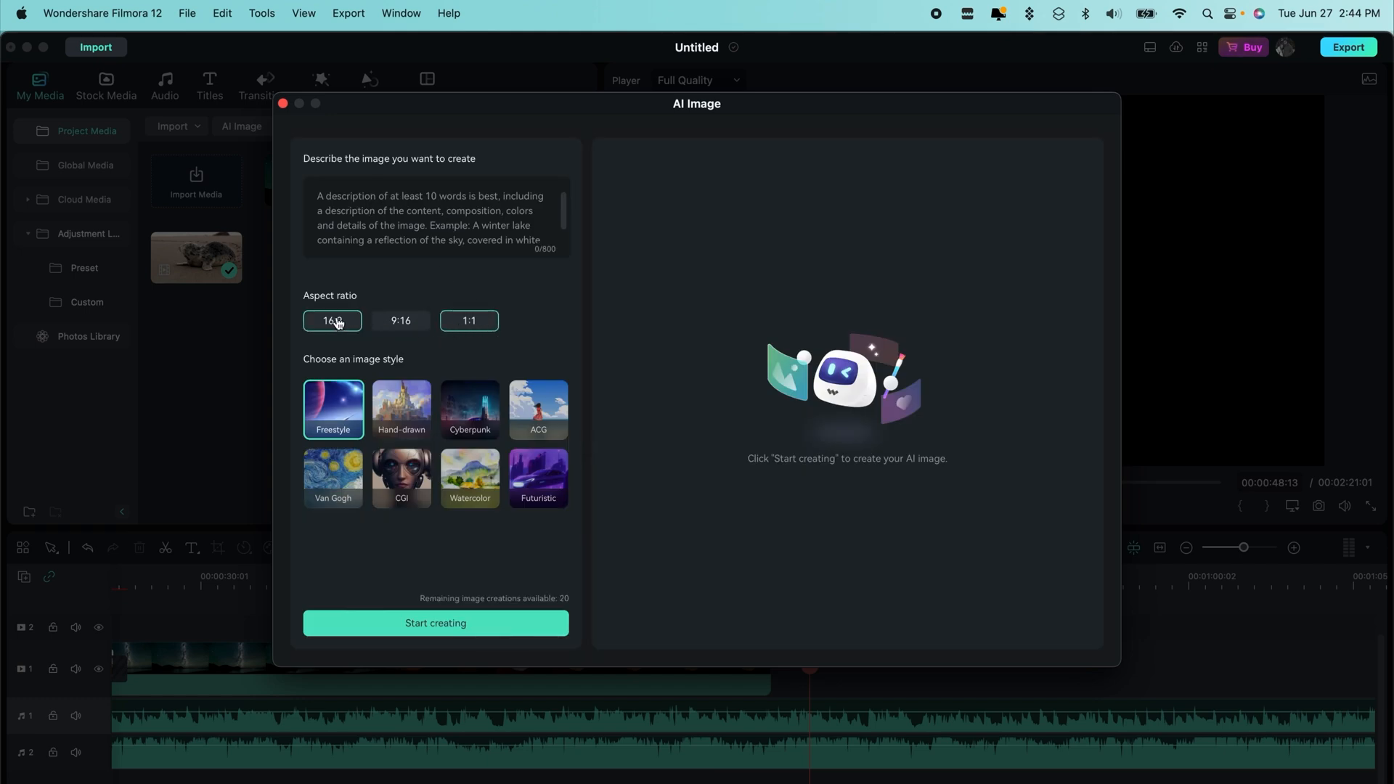
# Step: Enter the Pokémon-in-line-for-iPhone-15 prompt in AI Image and start creating
pyautogui.write('Show me')
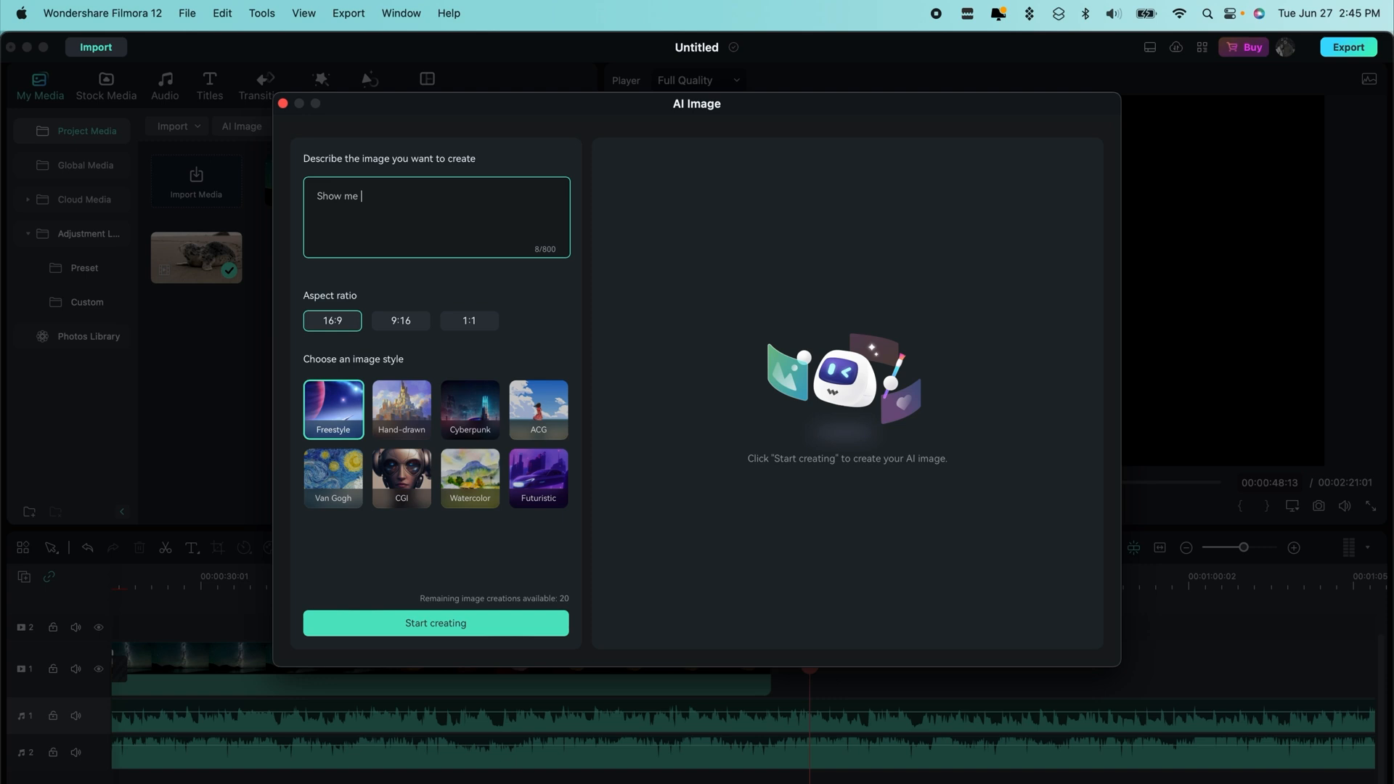
pyautogui.write('an image of a pokemon character waiting in line for the rel')
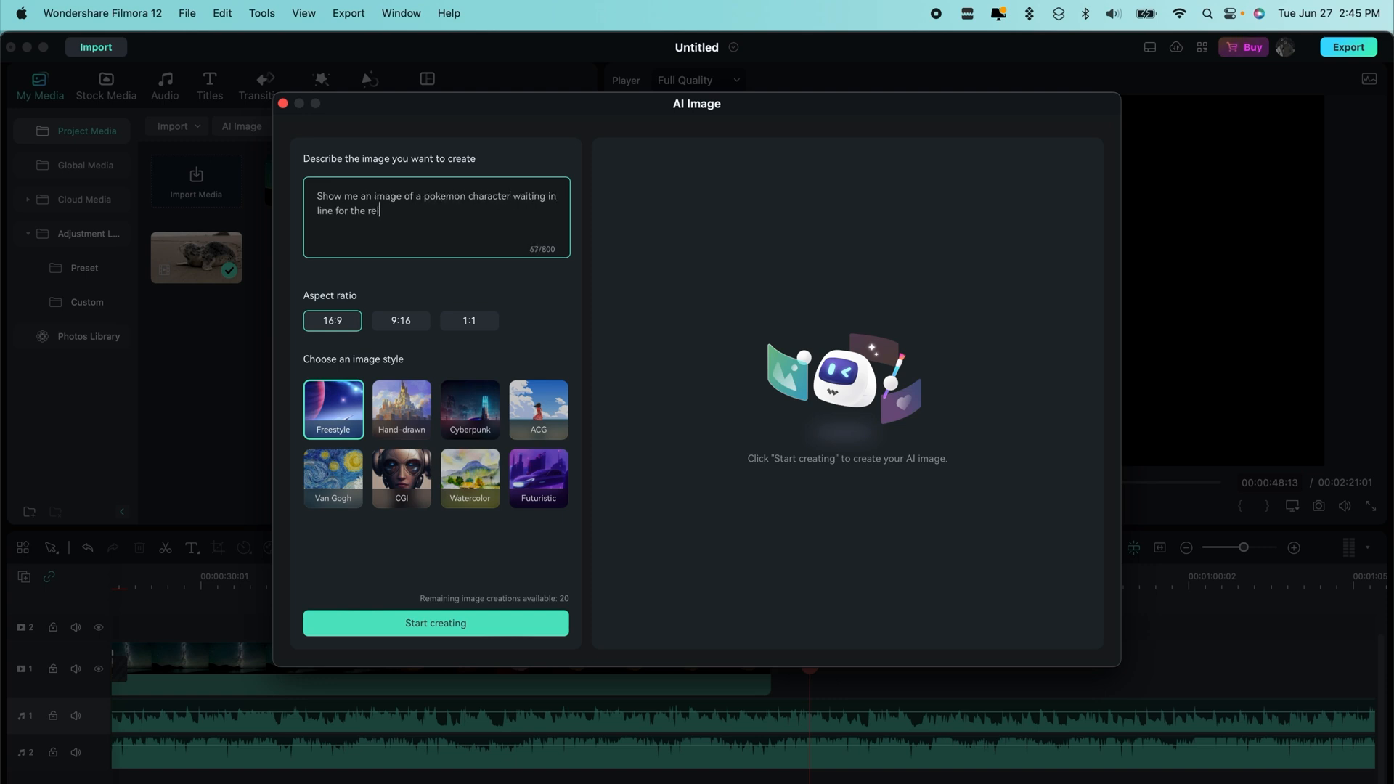
pyautogui.write('ease of an iPhone 15. Its an')
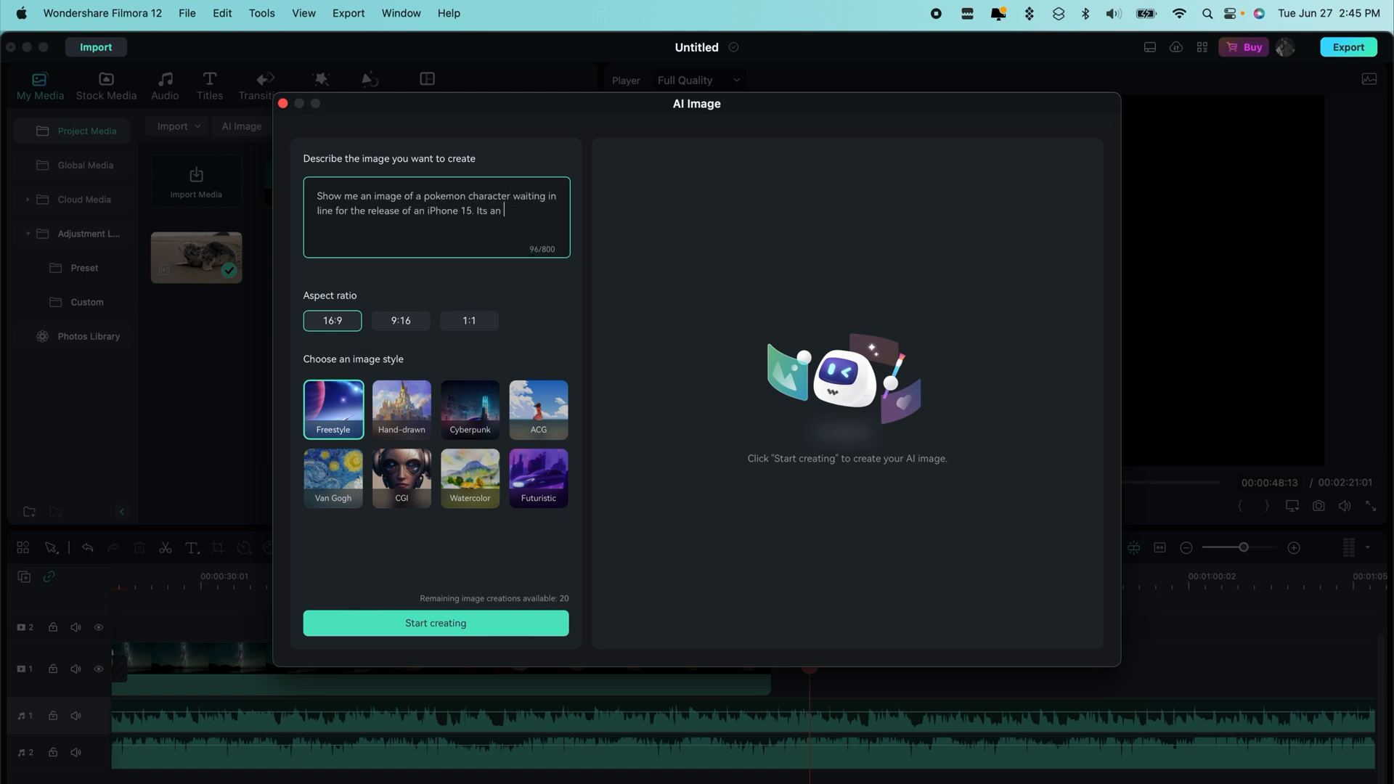
pyautogui.click(436, 623)
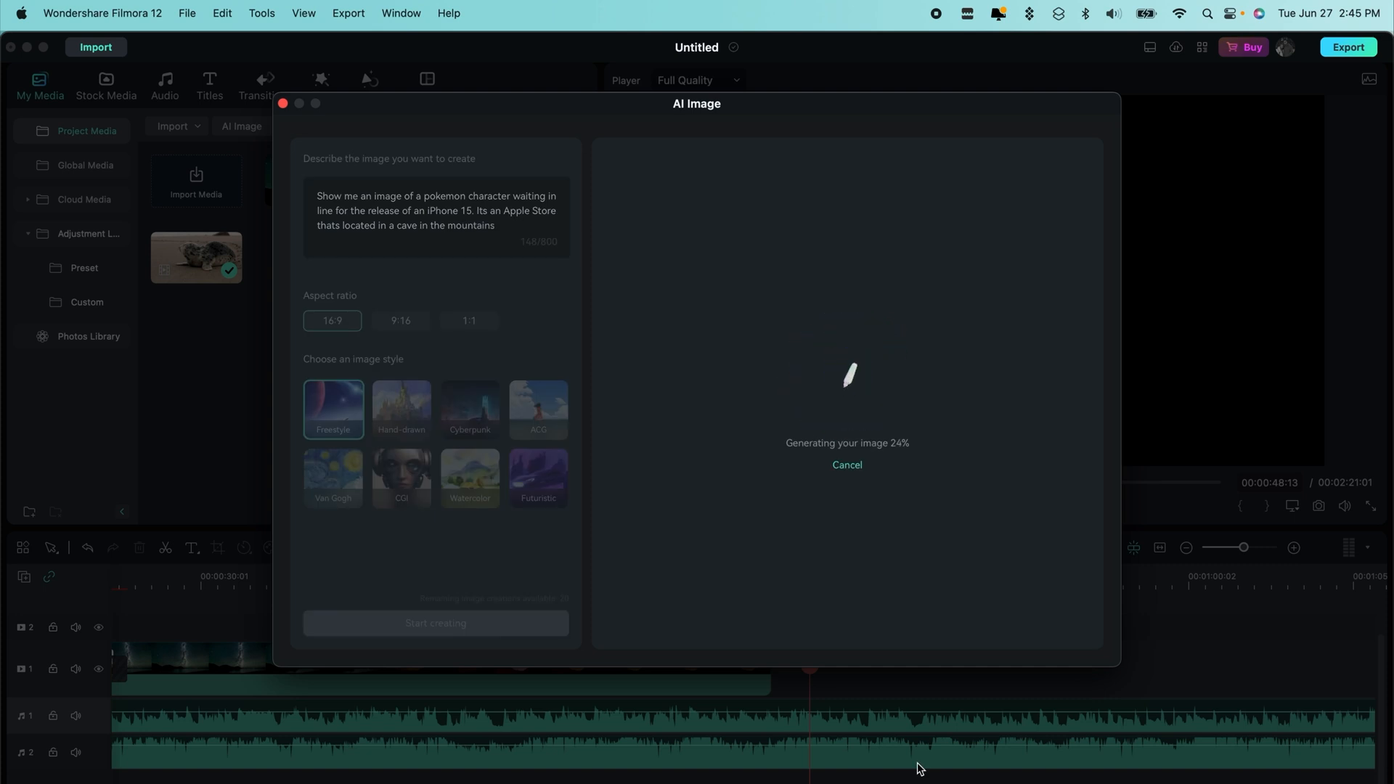
pyautogui.click(845, 464)
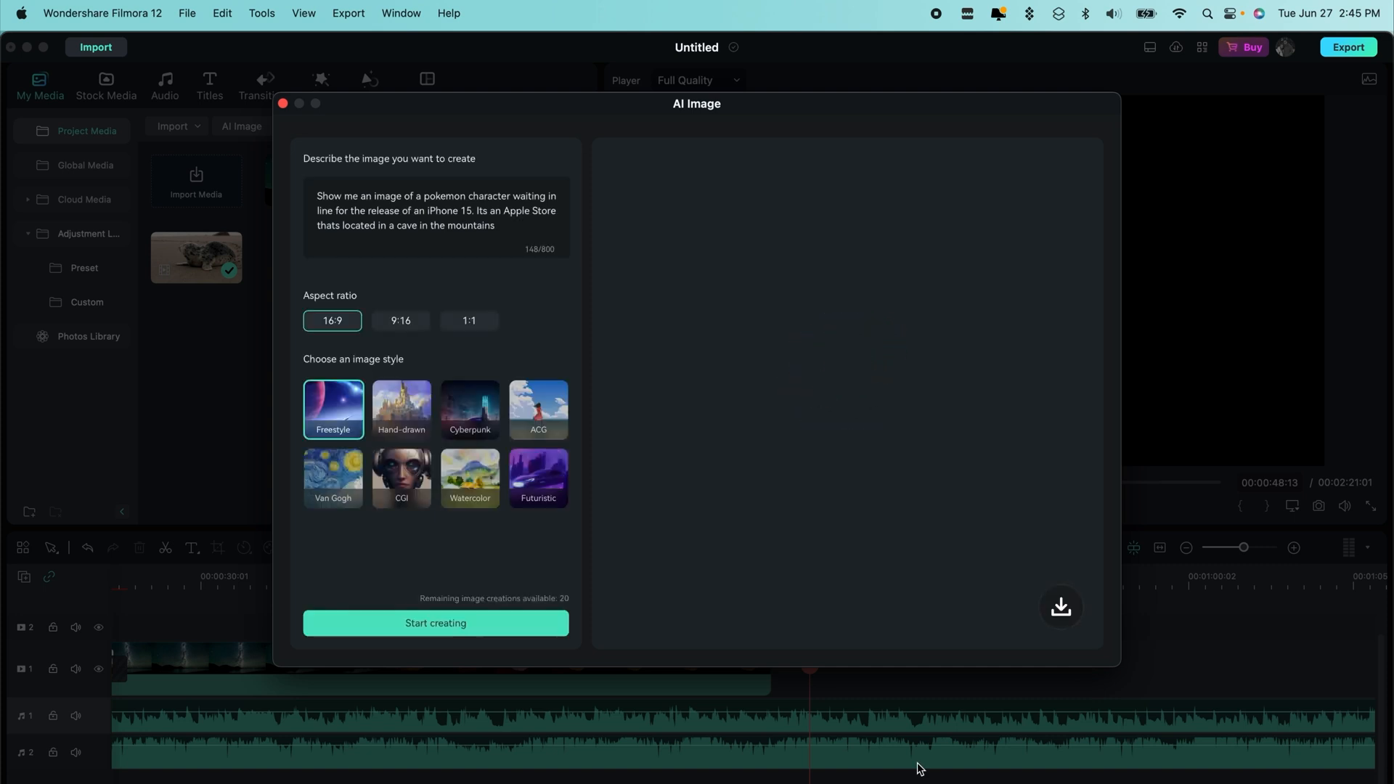
pyautogui.click(436, 622)
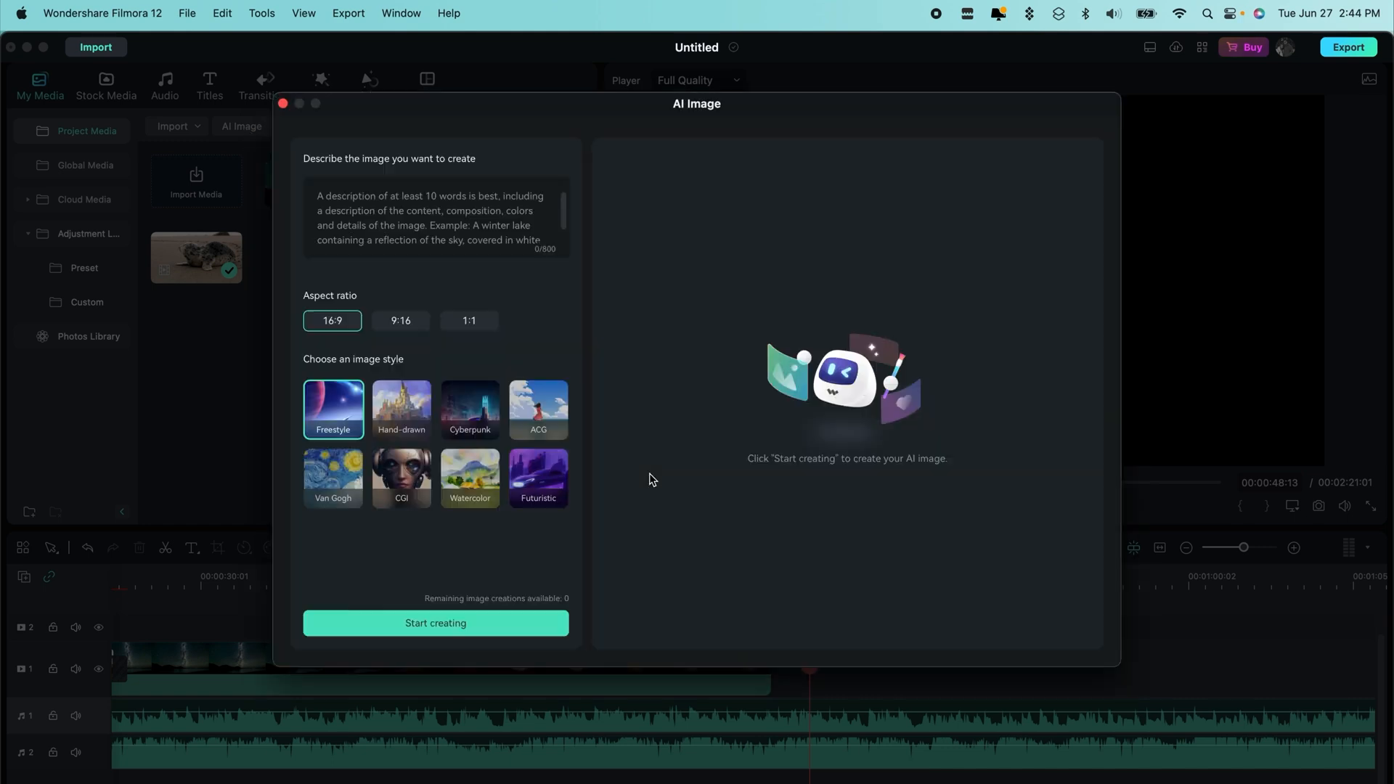
pyautogui.write('Show me an image of a pokemon character waiting in line for the release of an iPhone 15. The')
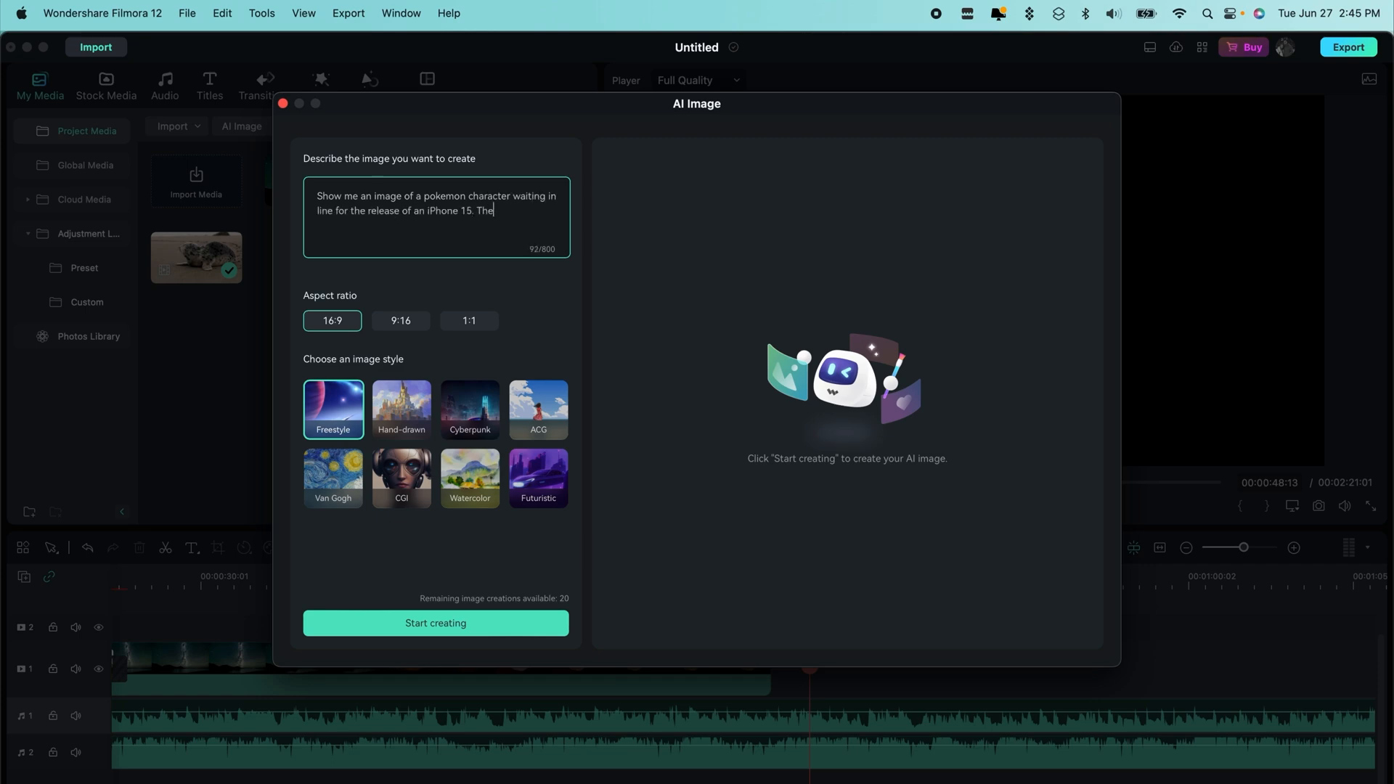